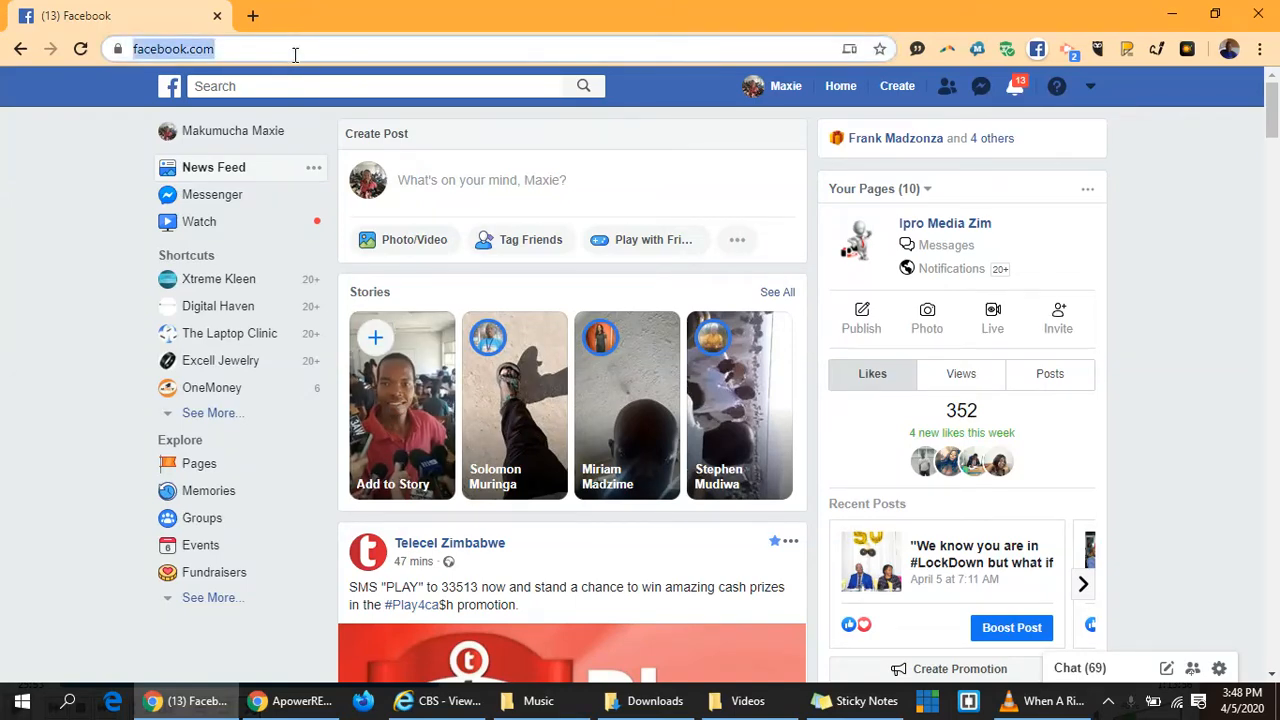
# Step: Go to youtube.com and open Settings from the left sidebar
pyautogui.write('youtube.com')
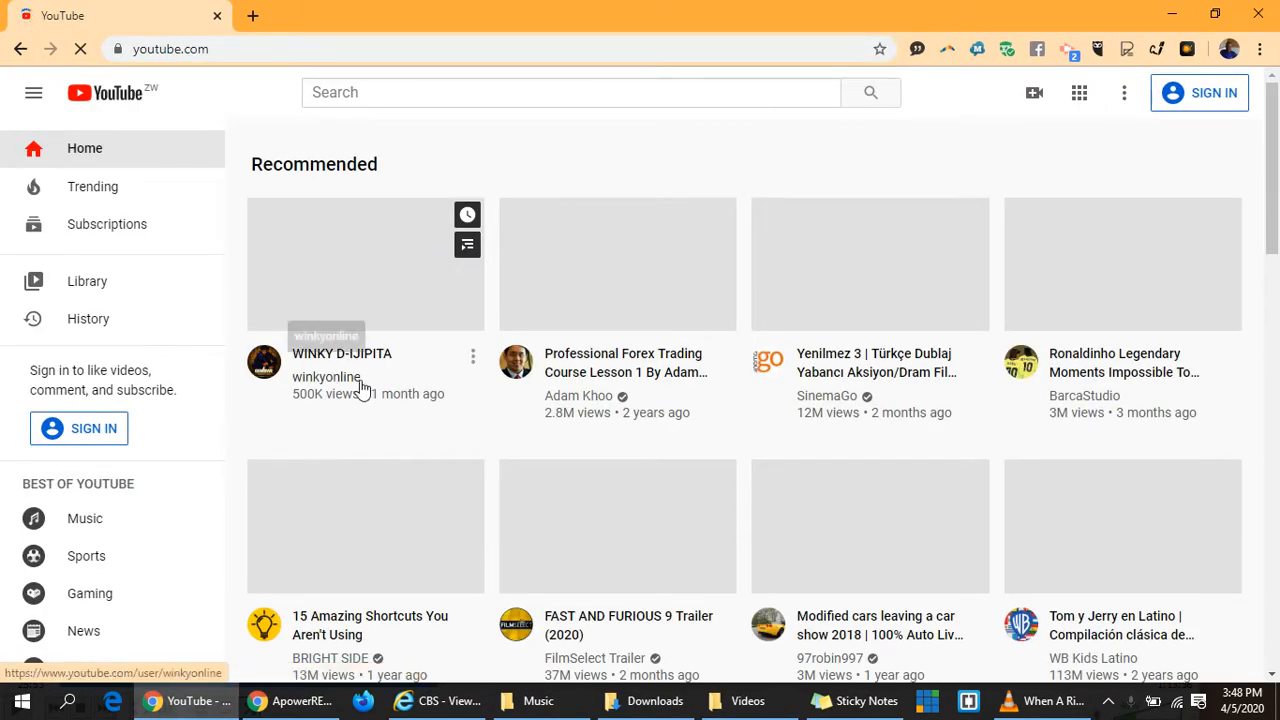
pyautogui.scroll(-3)
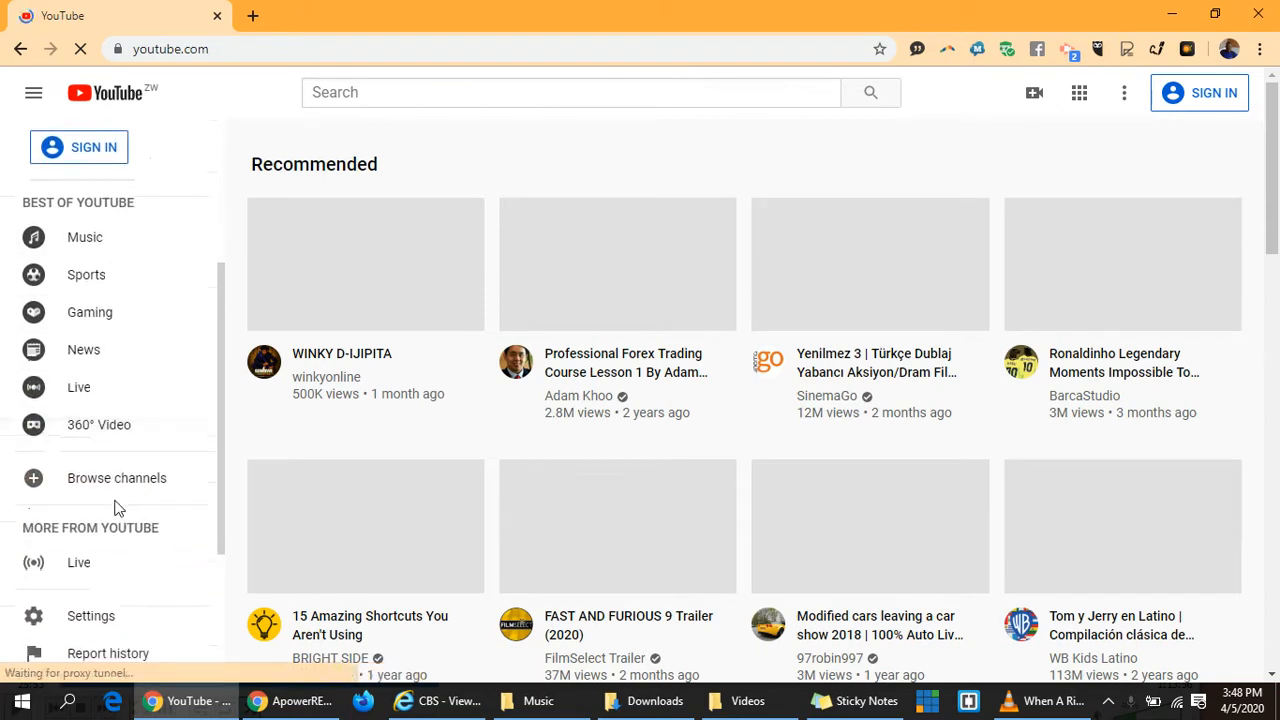
pyautogui.click(91, 615)
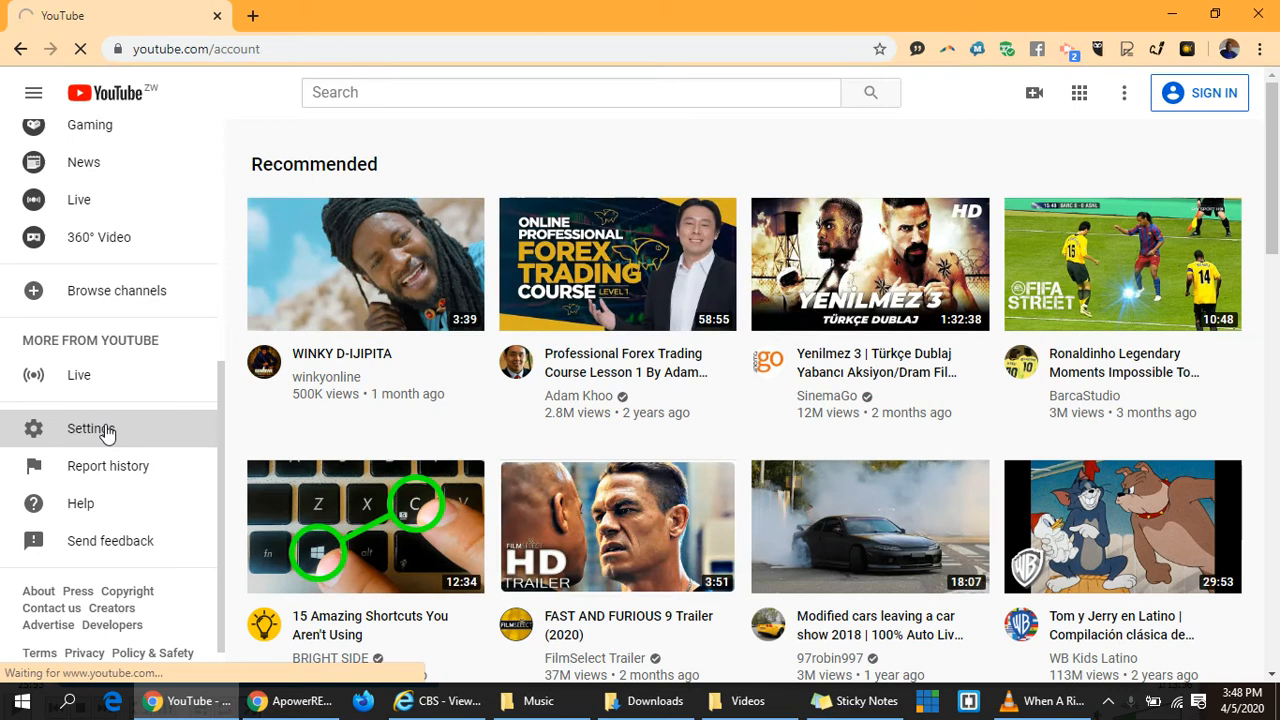
# Step: On the Account settings page, open 'Add or manage your channel(s)'
pyautogui.click(90, 428)
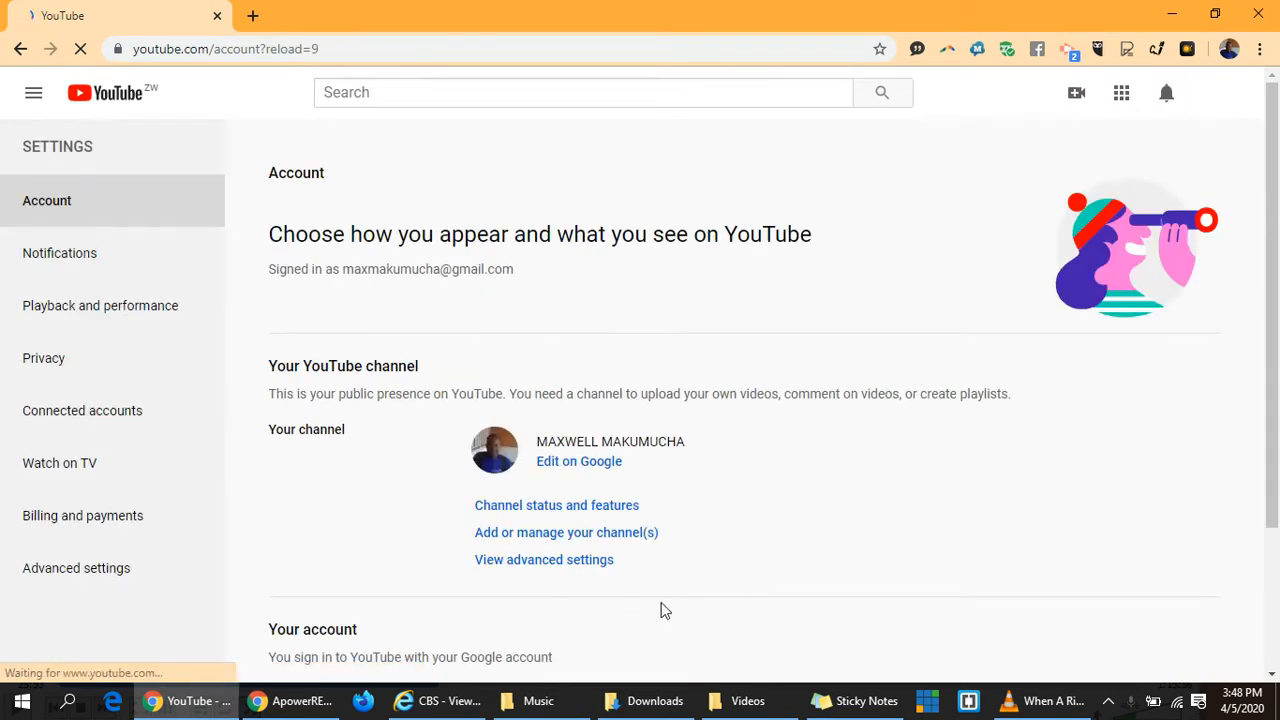
pyautogui.moveTo(647, 539)
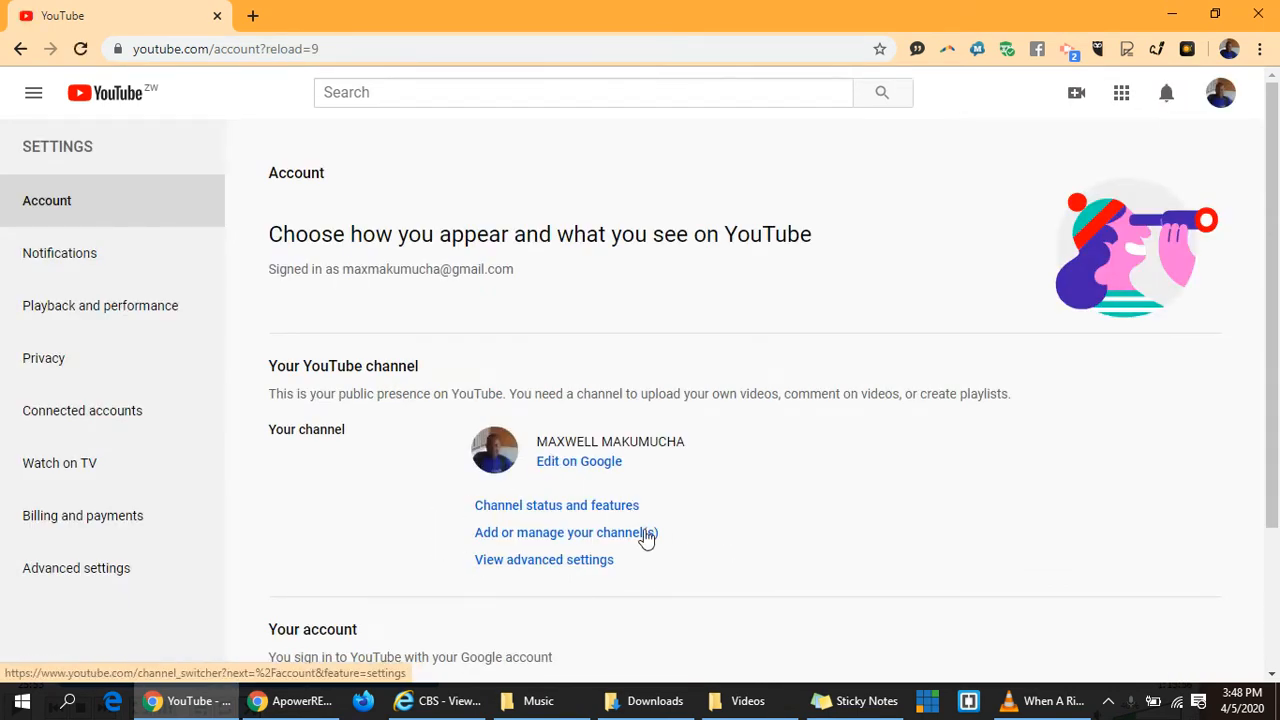
pyautogui.moveTo(460, 540)
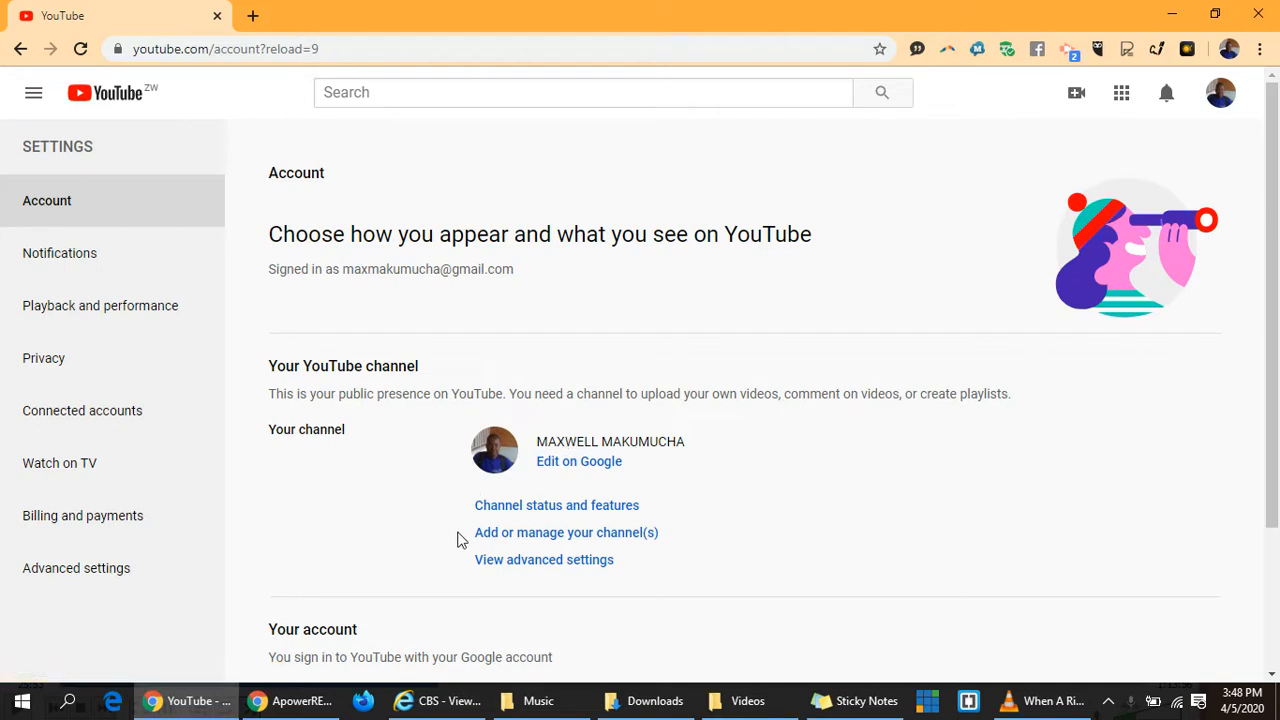
pyautogui.moveTo(713, 504)
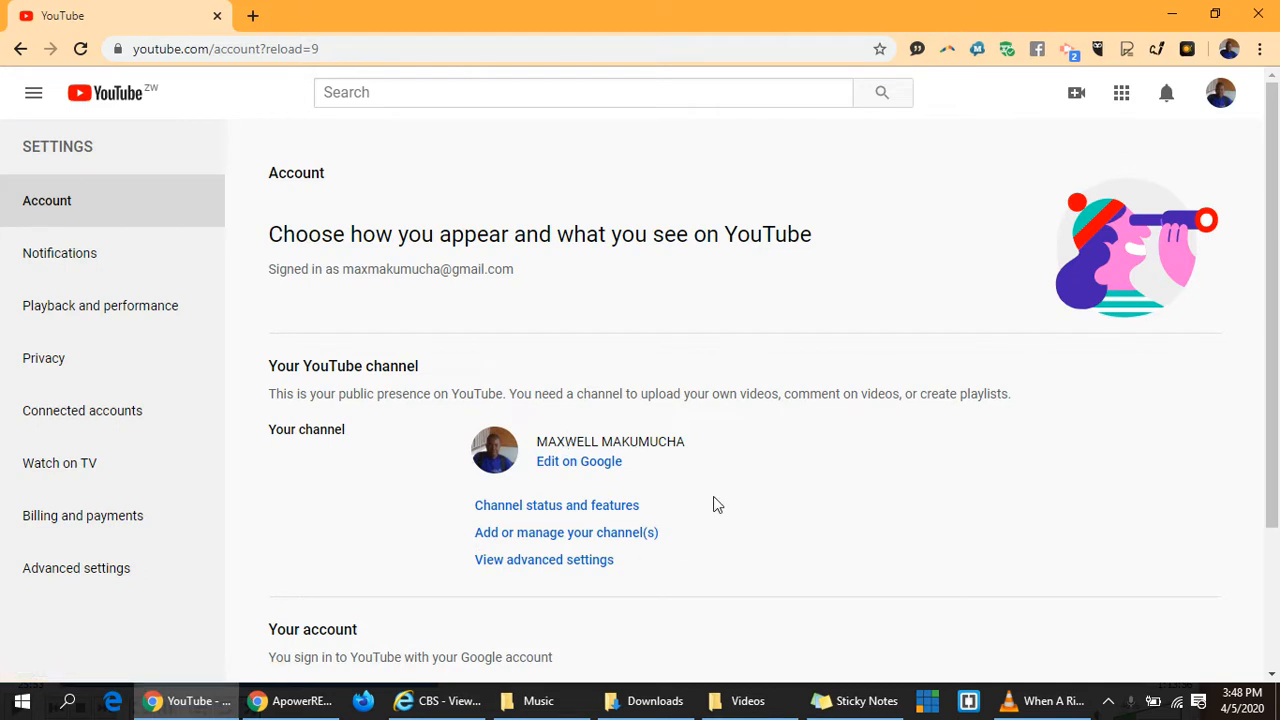
pyautogui.moveTo(631, 618)
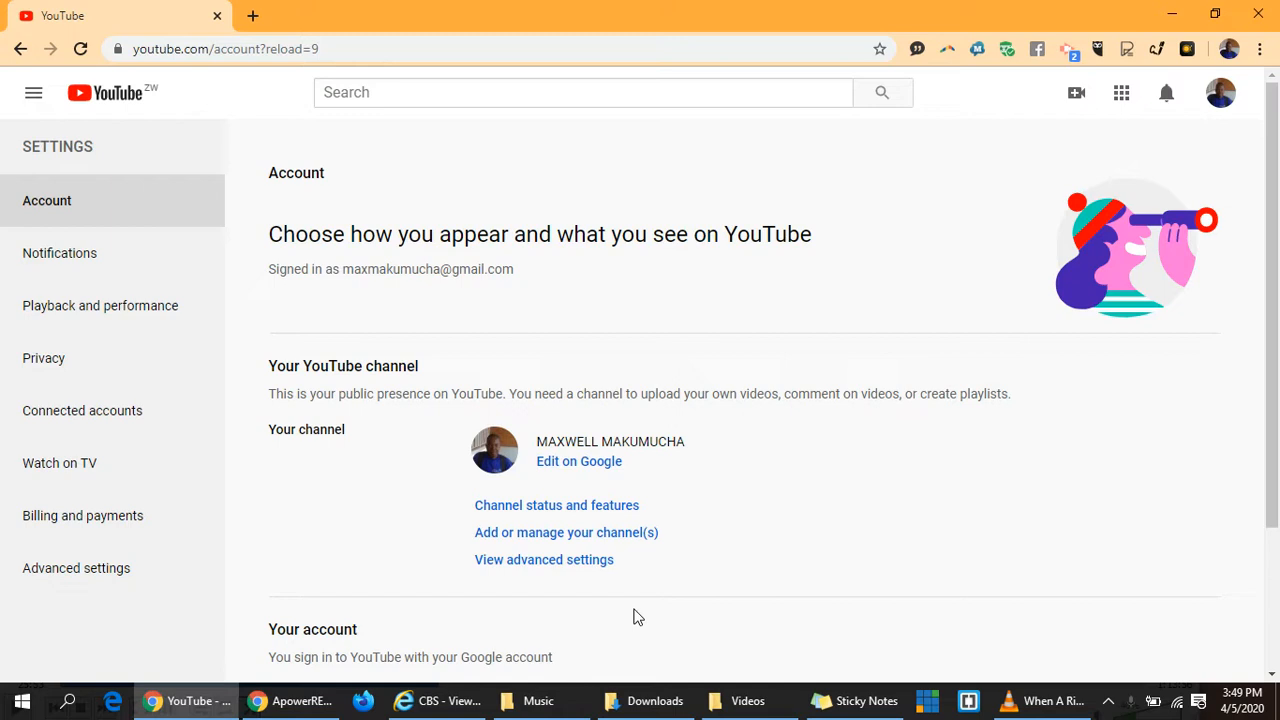
pyautogui.moveTo(595, 568)
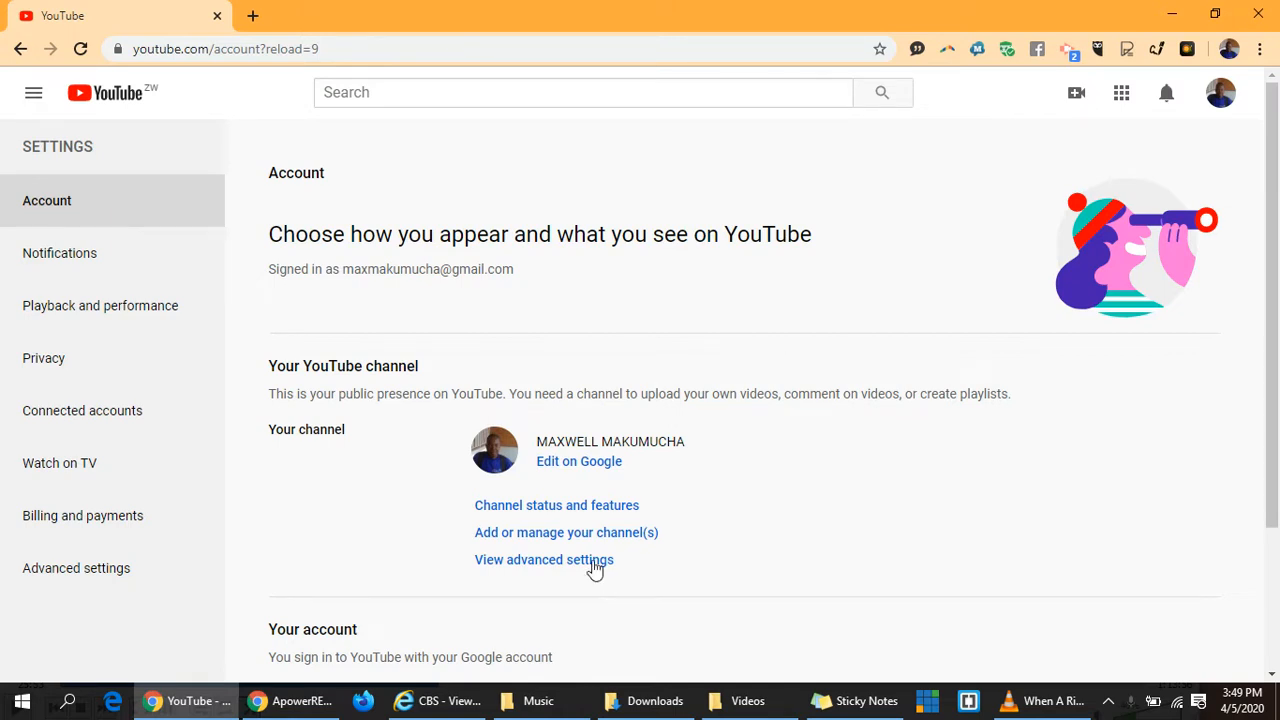
pyautogui.click(566, 532)
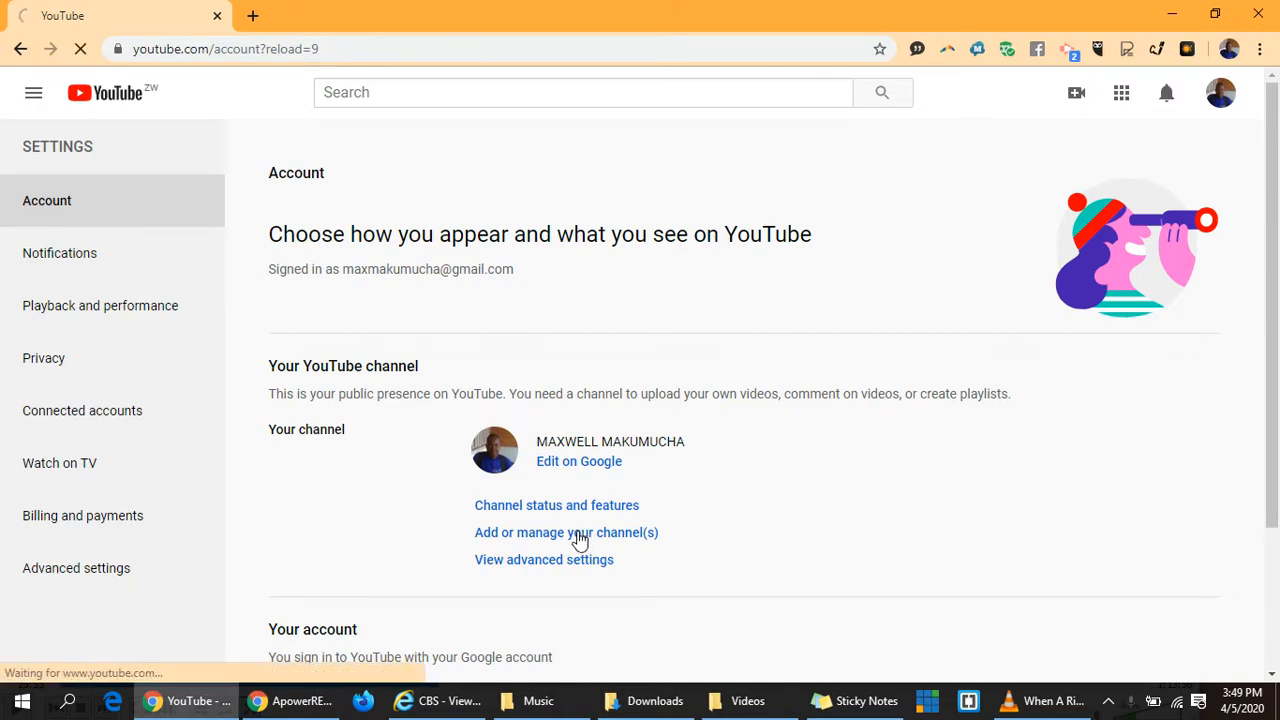
# Step: Choose 'Create a new channel' on the channel switcher page
pyautogui.click(566, 532)
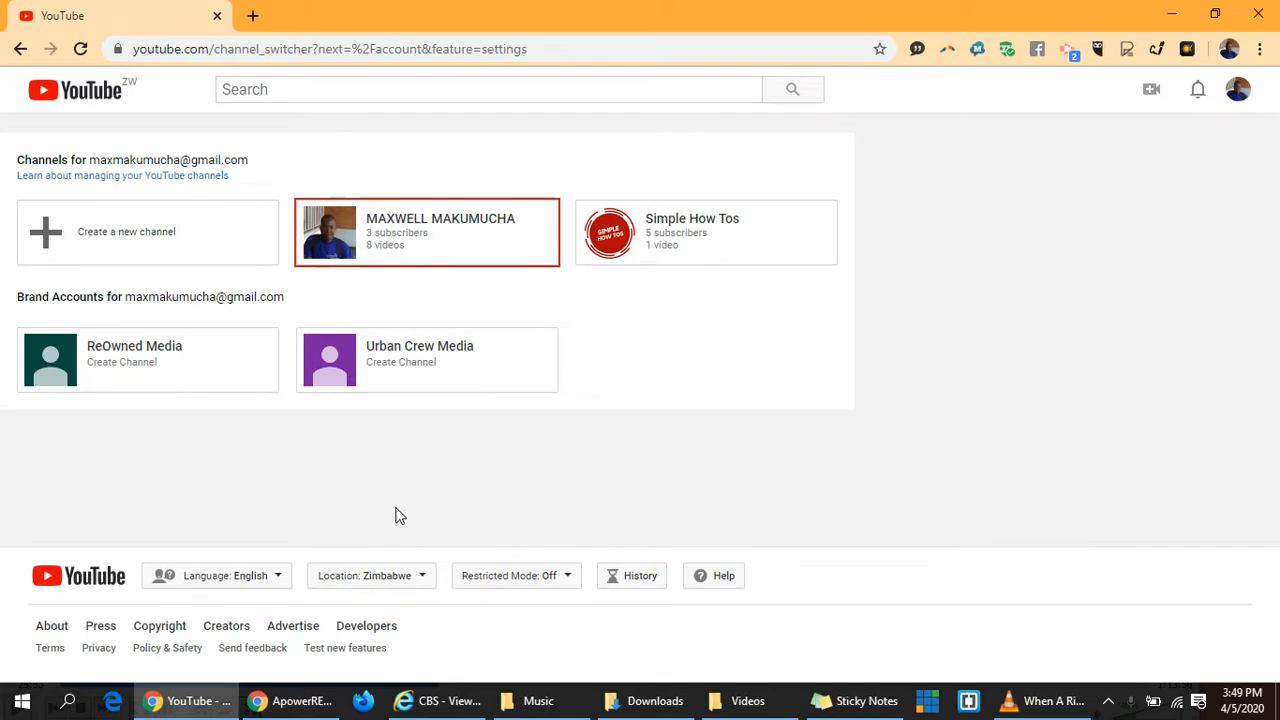
pyautogui.moveTo(155, 240)
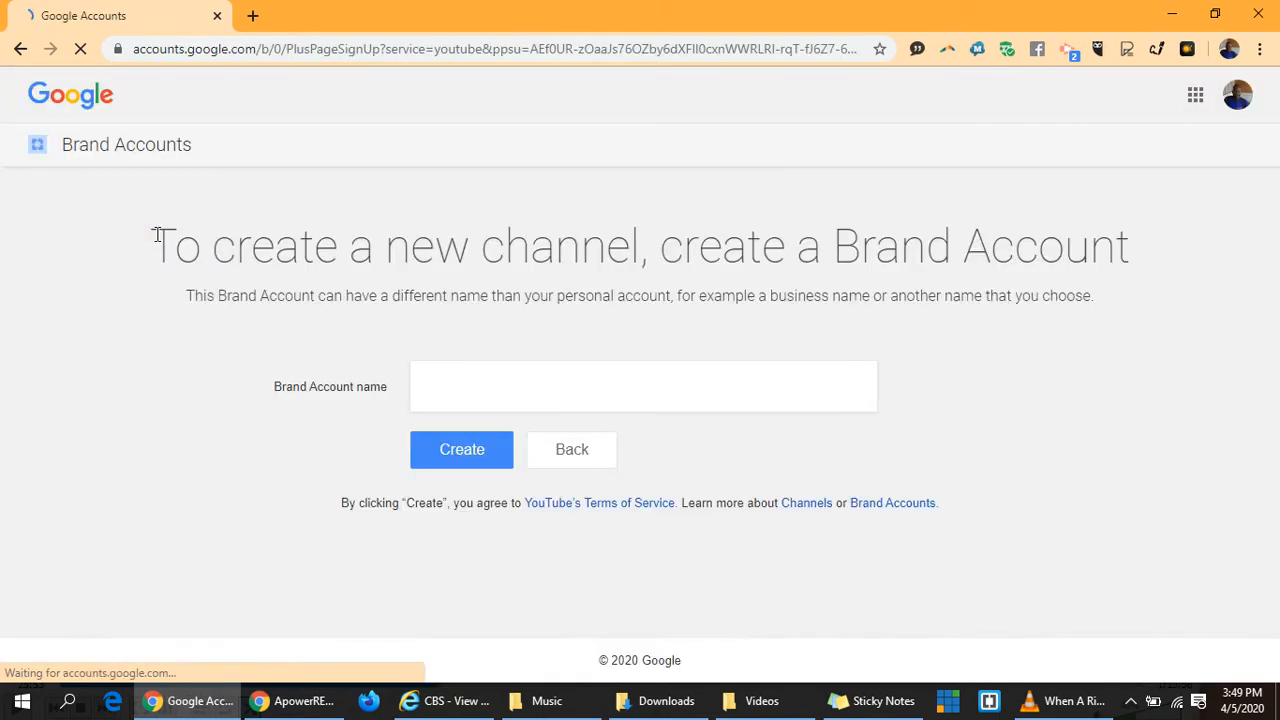
# Step: Enter 'ReOwned Media Group' as the Brand Account name, starting from the ReOwned Media suggestion
pyautogui.click(643, 386)
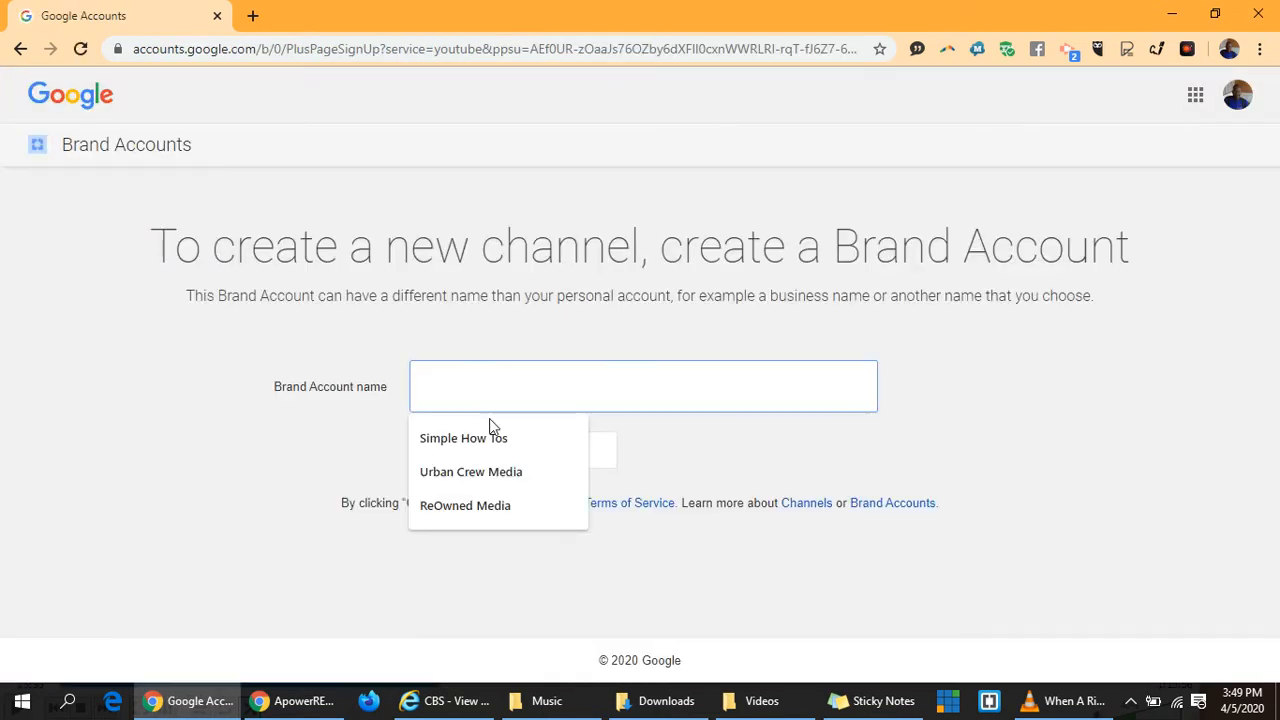
pyautogui.click(470, 471)
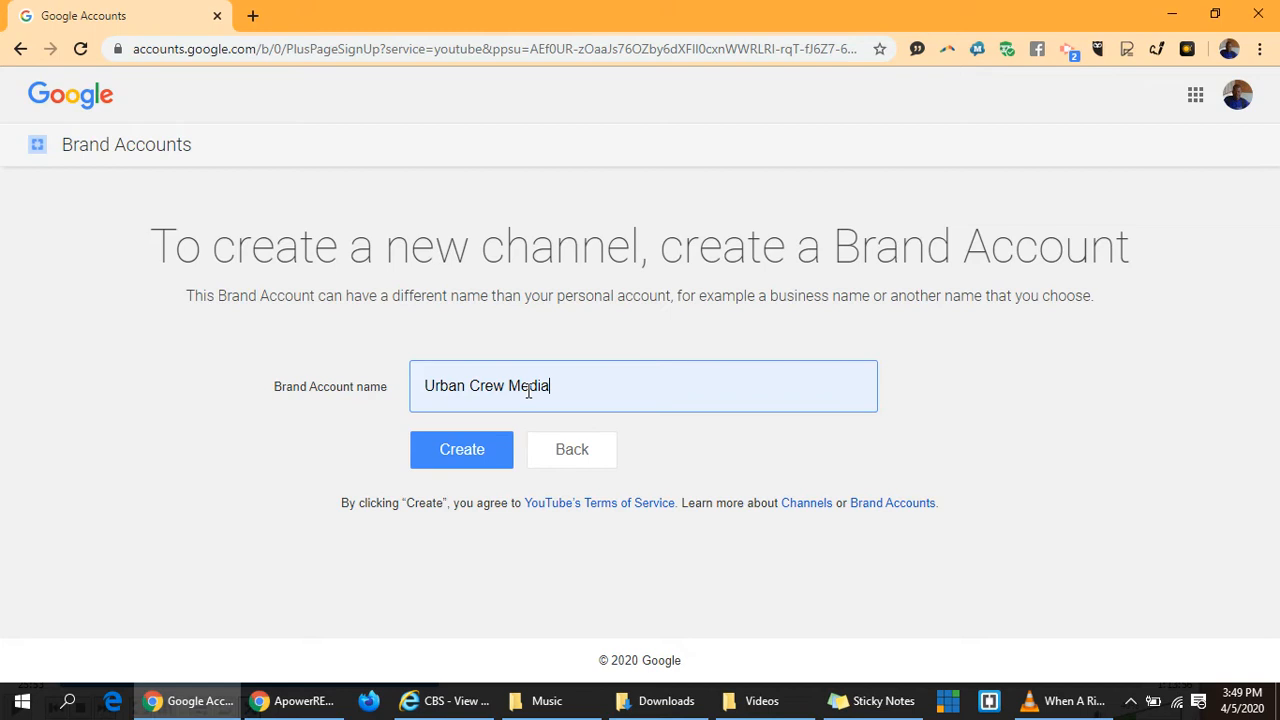
pyautogui.write('Re')
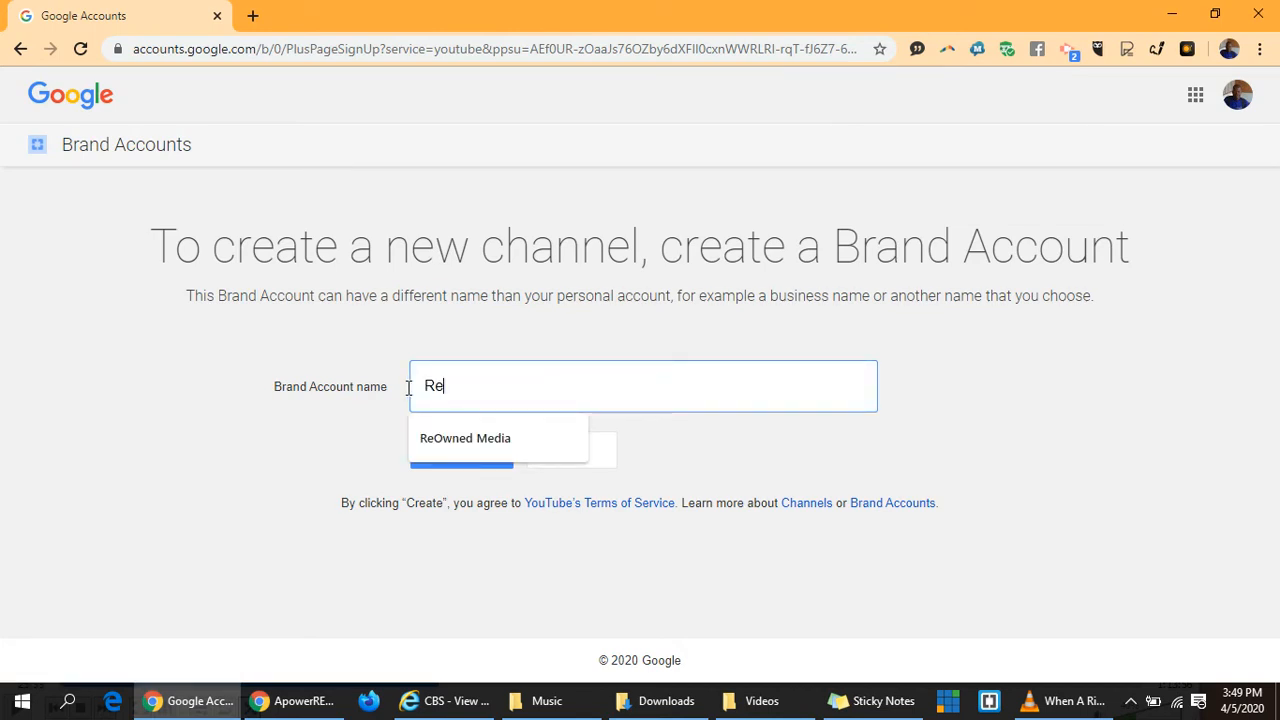
pyautogui.click(465, 438)
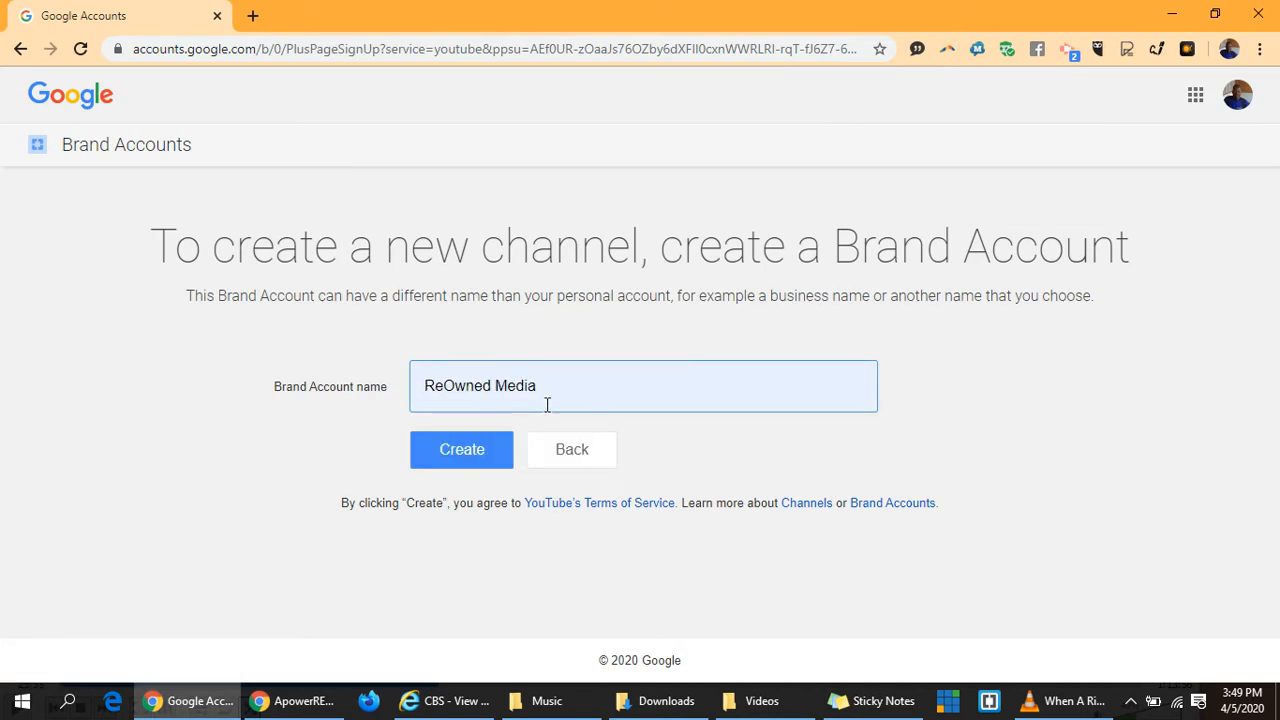
pyautogui.write('Grou')
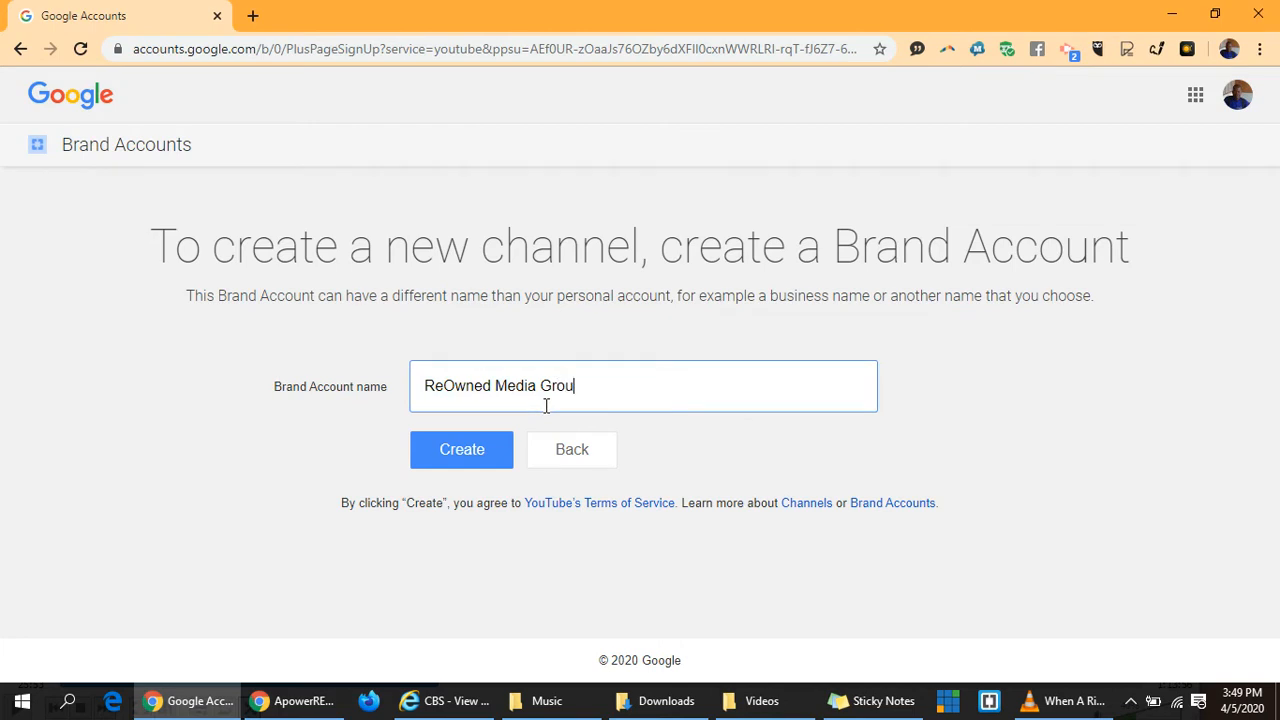
pyautogui.write('p')
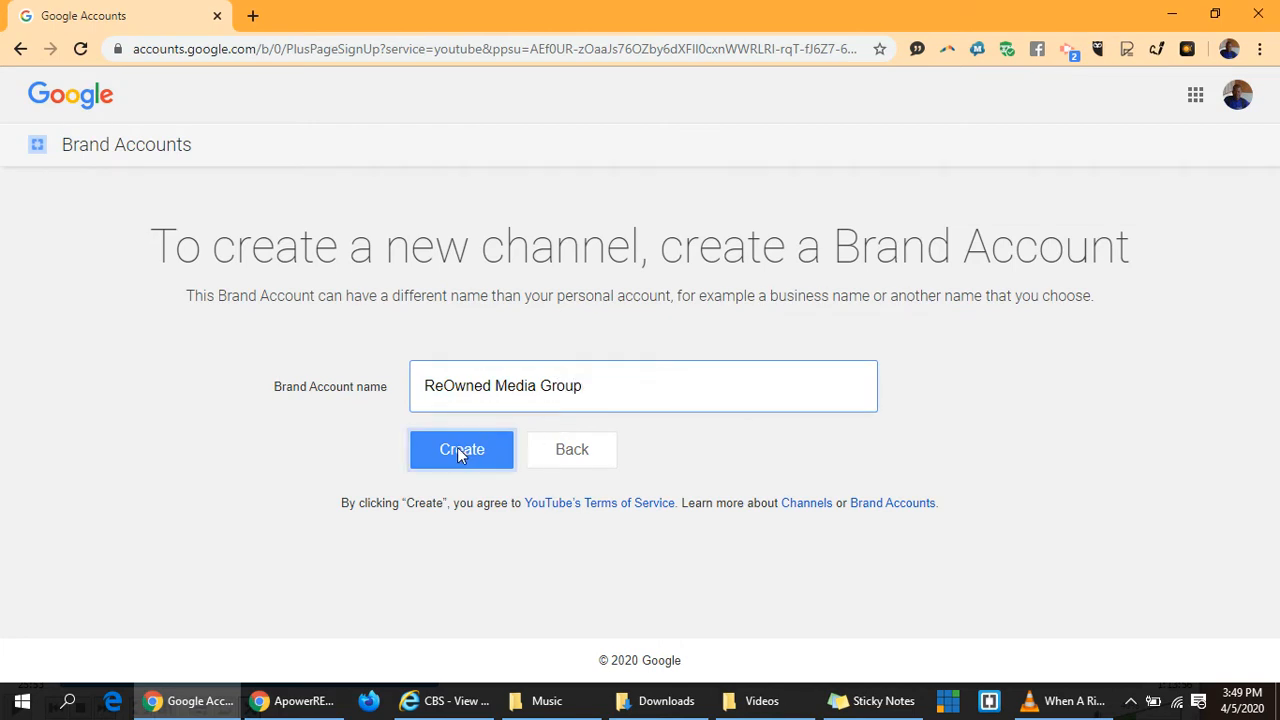
# Step: Create the ReOwned Media Group brand account and open Customize Channel
pyautogui.click(461, 449)
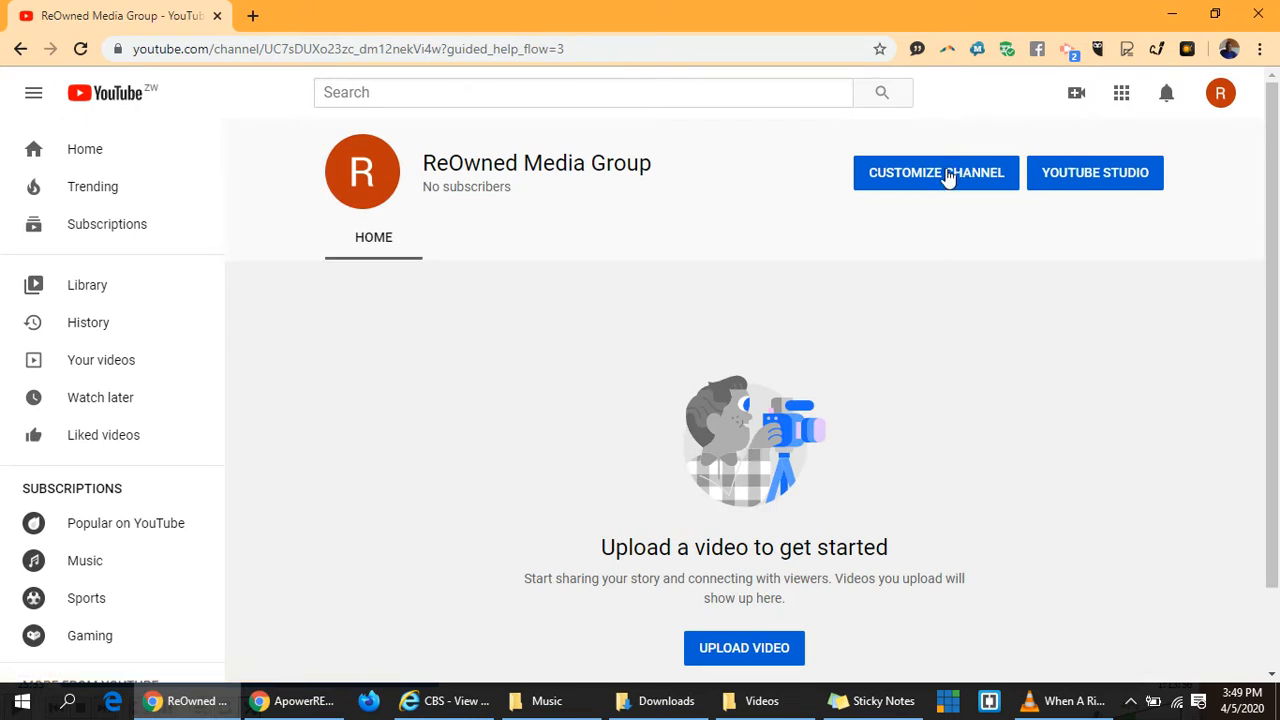
pyautogui.click(935, 172)
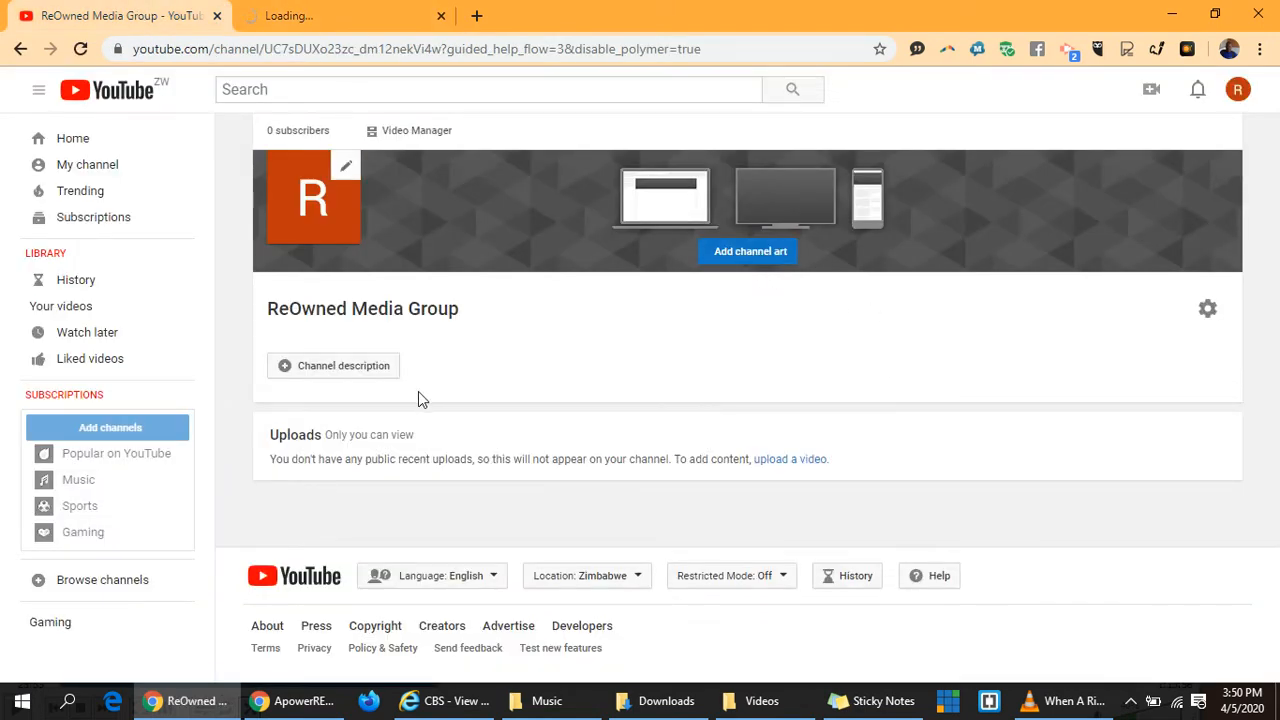
# Step: Save the pasted agency description as the channel description and open the profile picture editor
pyautogui.click(343, 365)
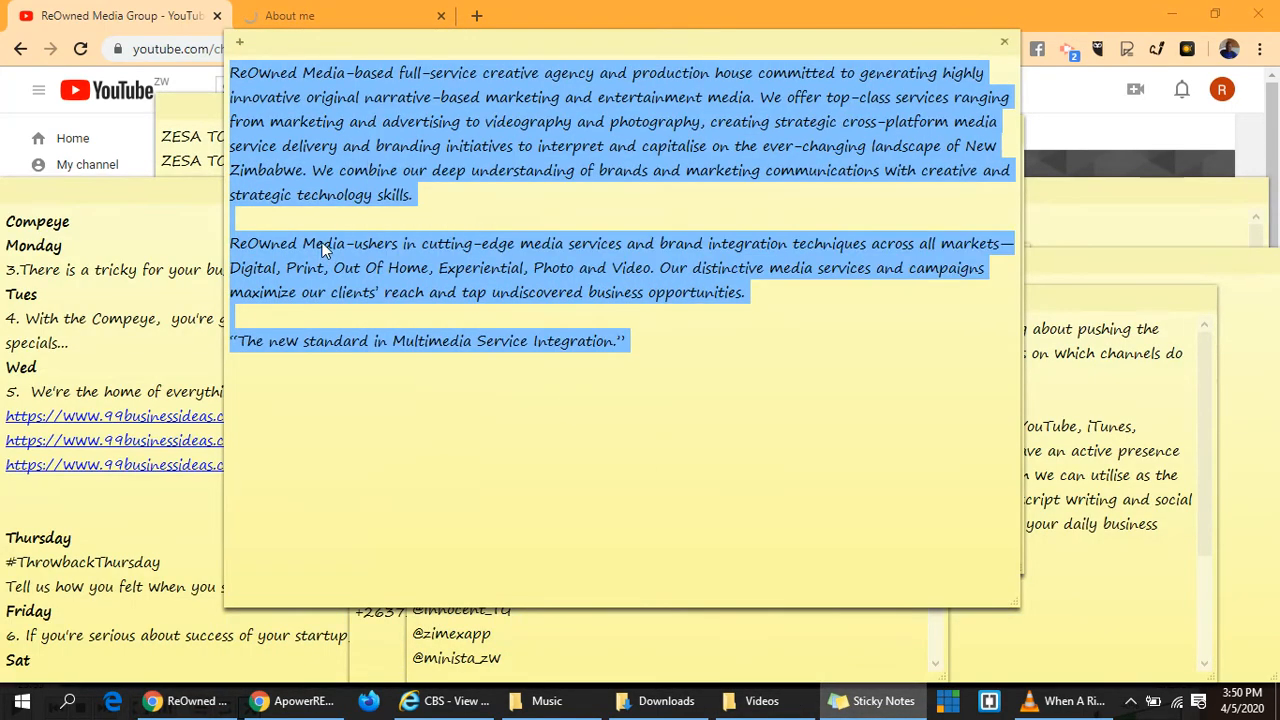
pyautogui.moveTo(547, 10)
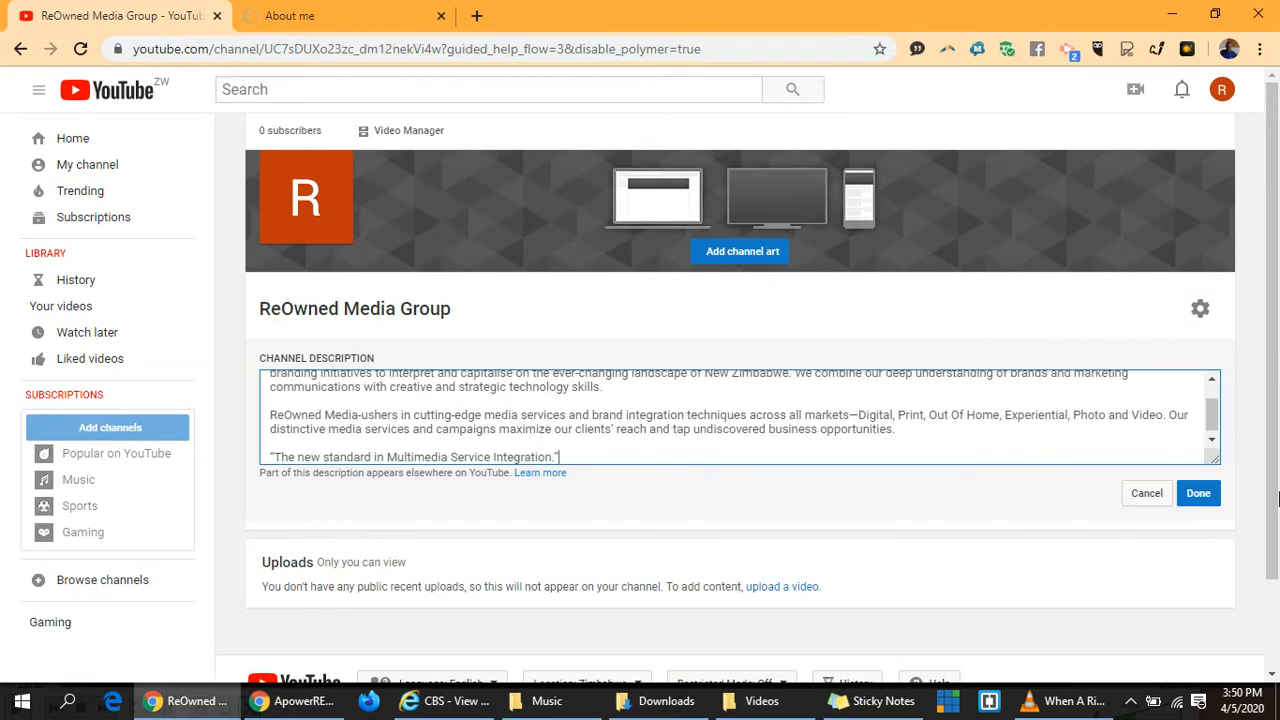
pyautogui.click(1198, 493)
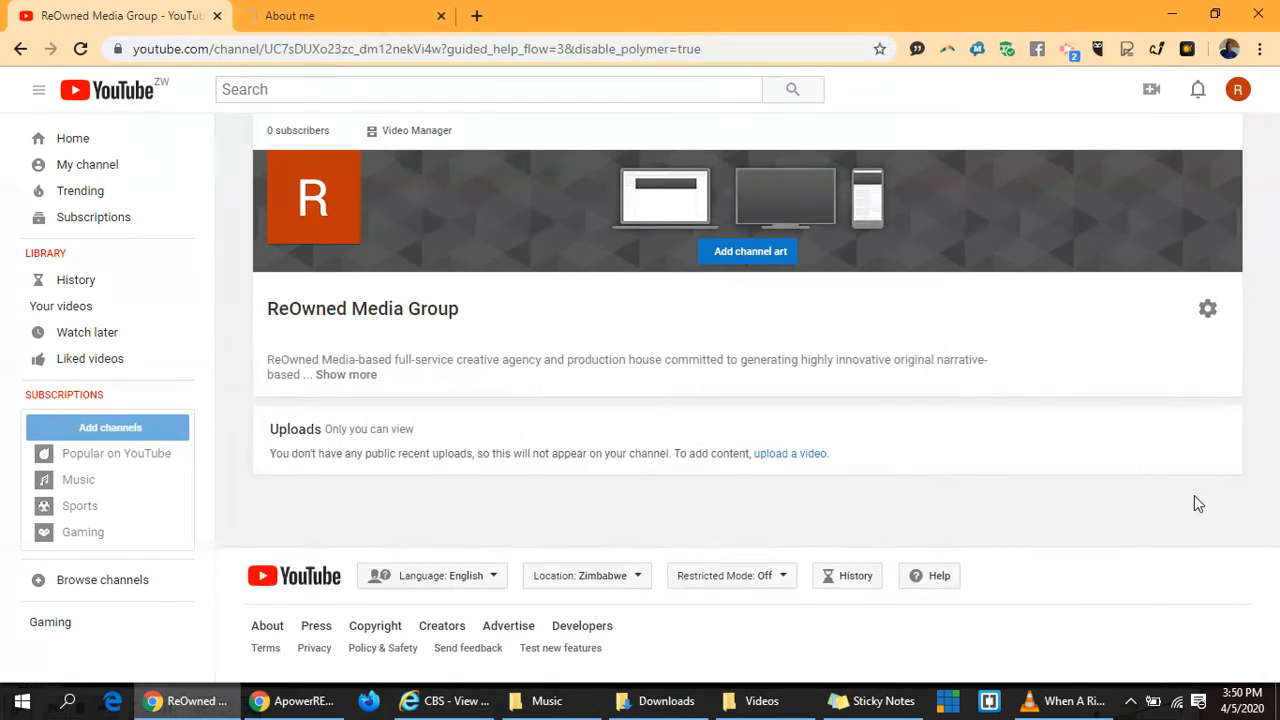
pyautogui.moveTo(346, 380)
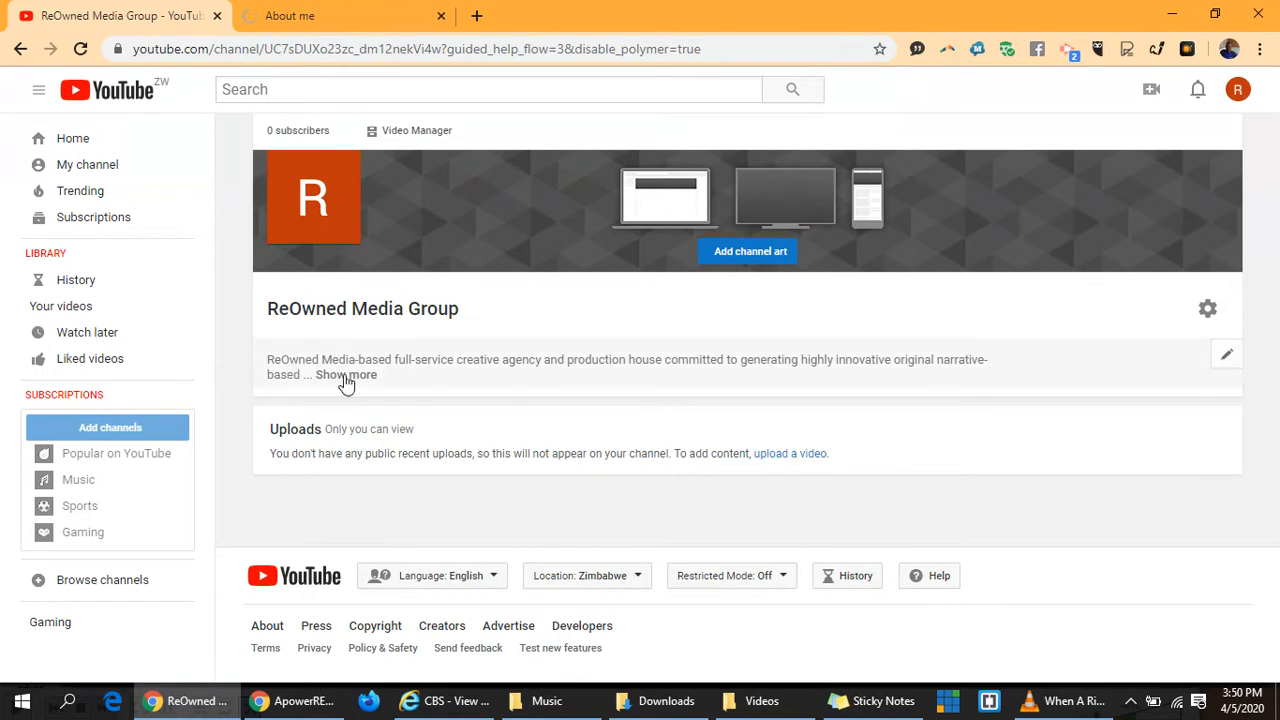
pyautogui.click(346, 374)
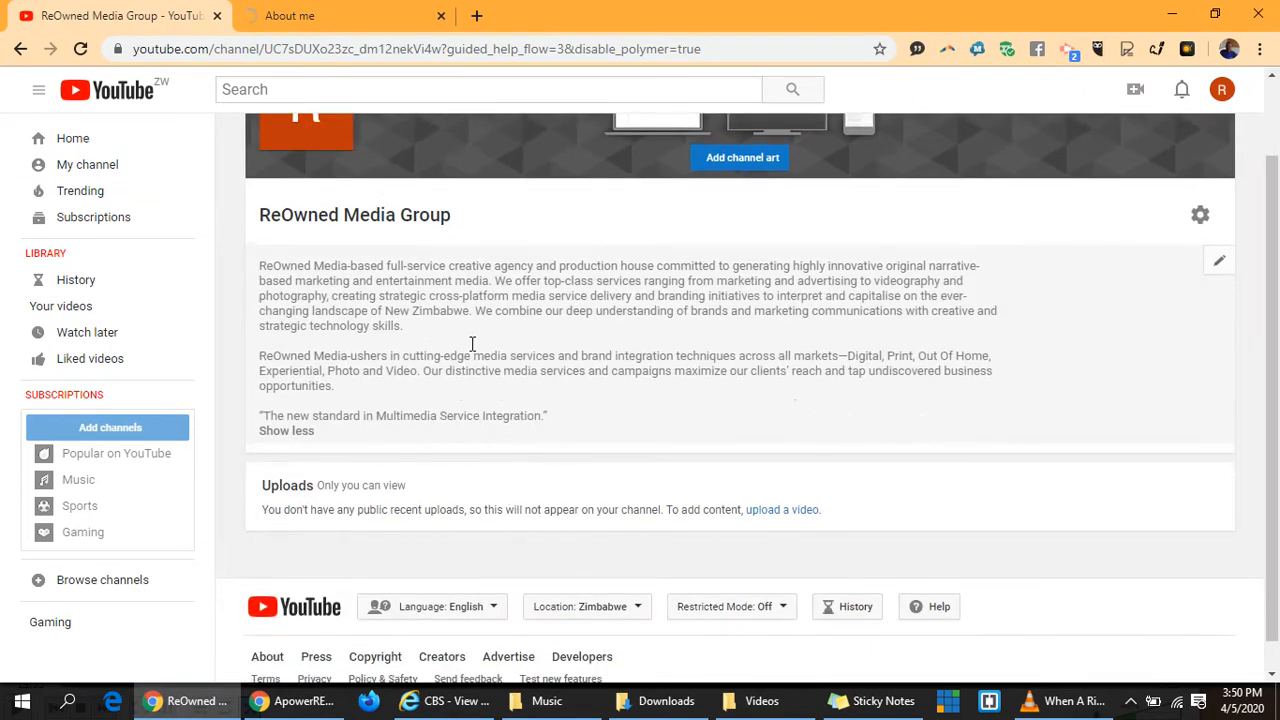
pyautogui.scroll(3)
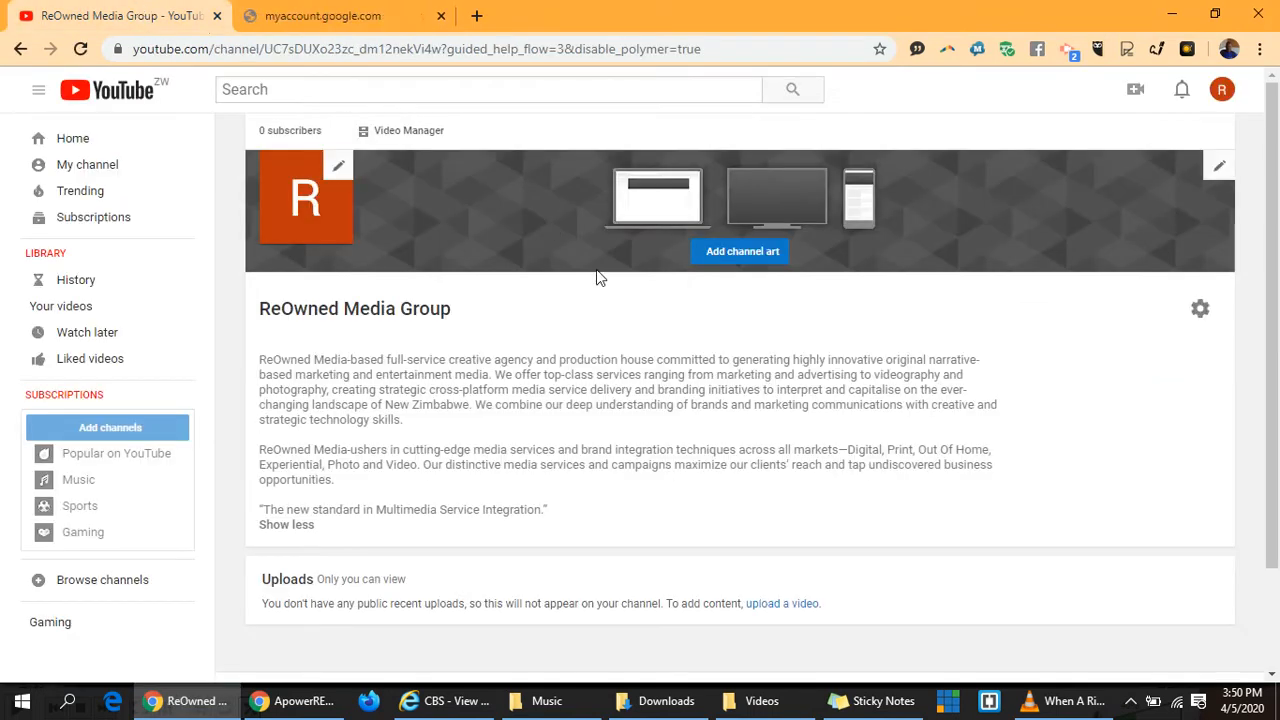
pyautogui.click(340, 15)
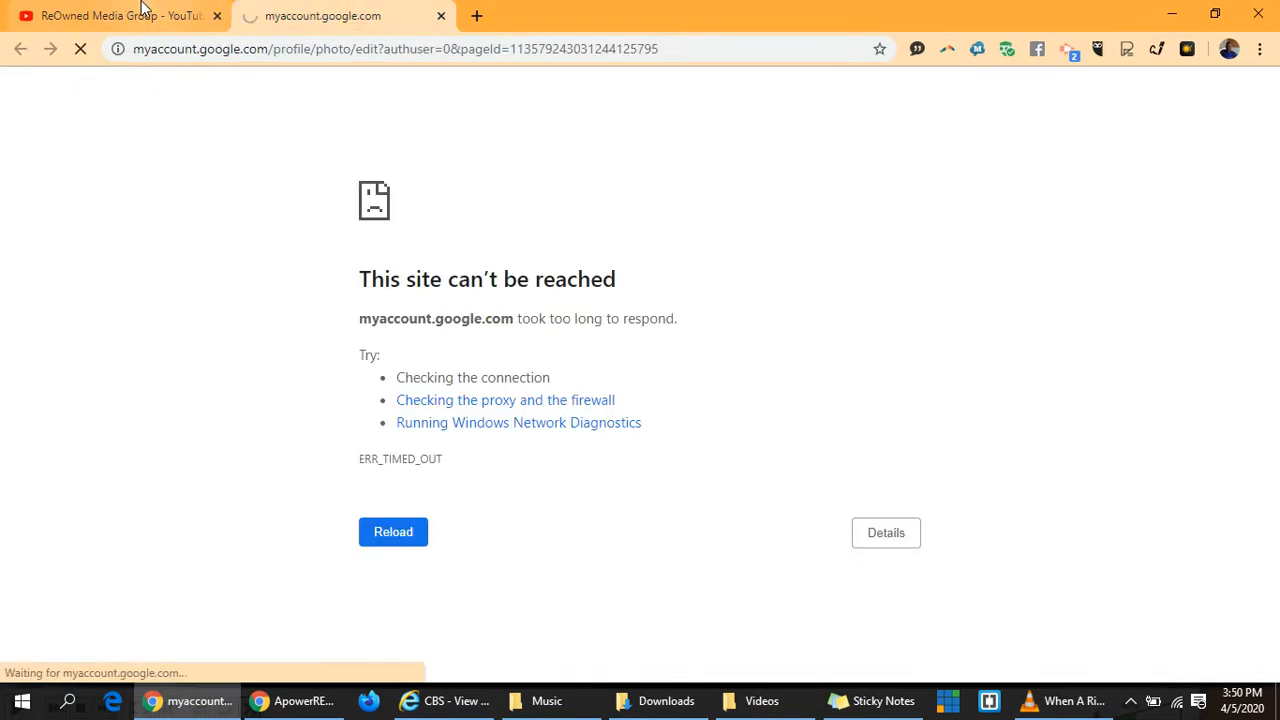
pyautogui.click(110, 16)
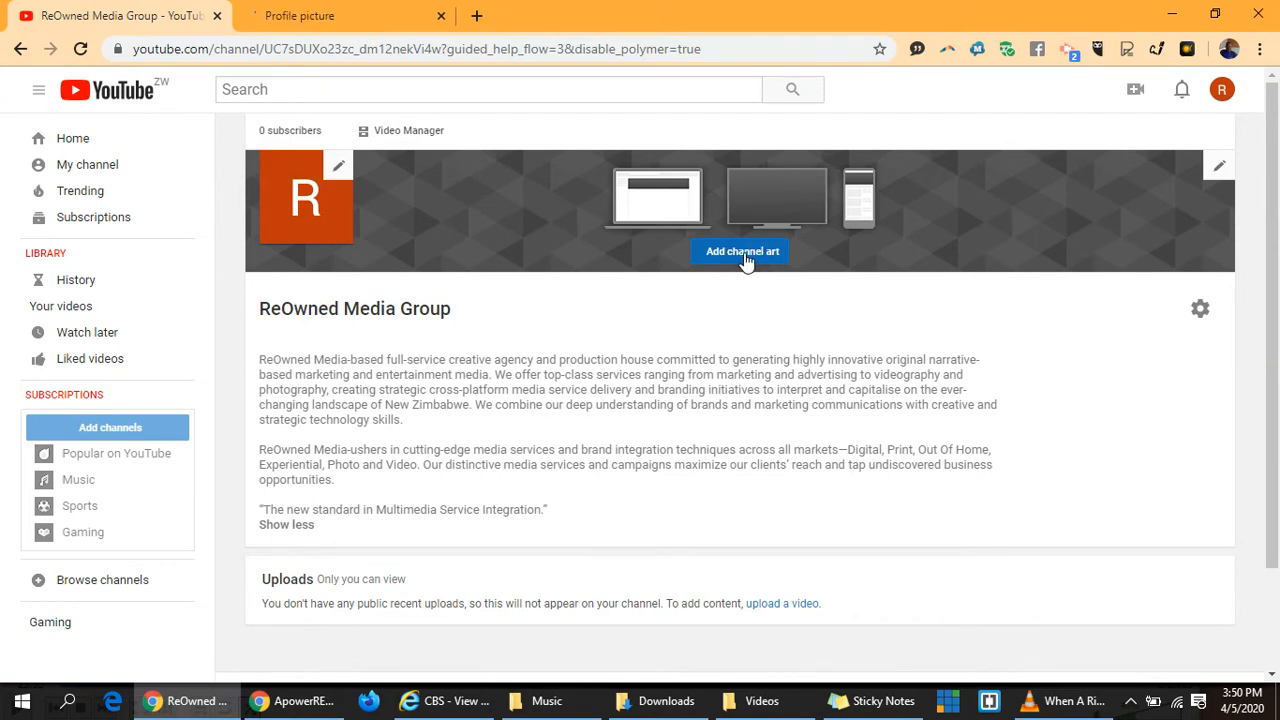
# Step: Upload Reowned media Youtube Thumbnail.png from Downloads as the channel banner art
pyautogui.click(741, 251)
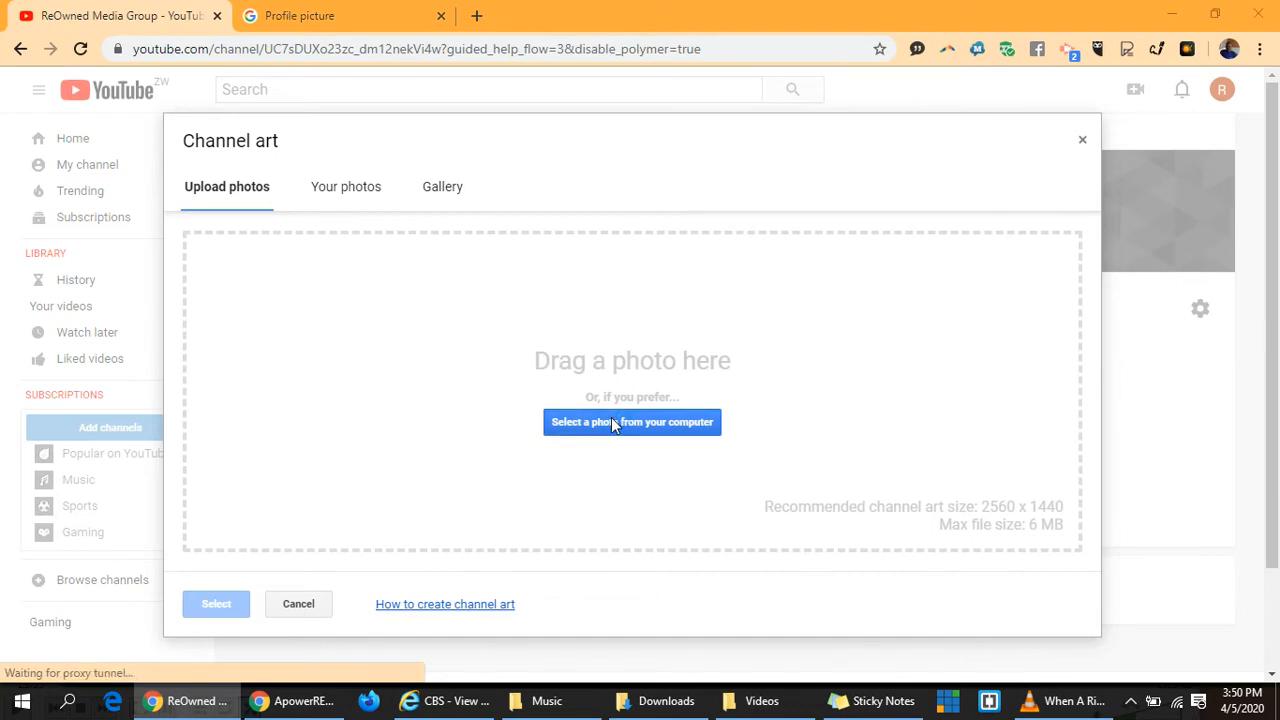
pyautogui.click(632, 421)
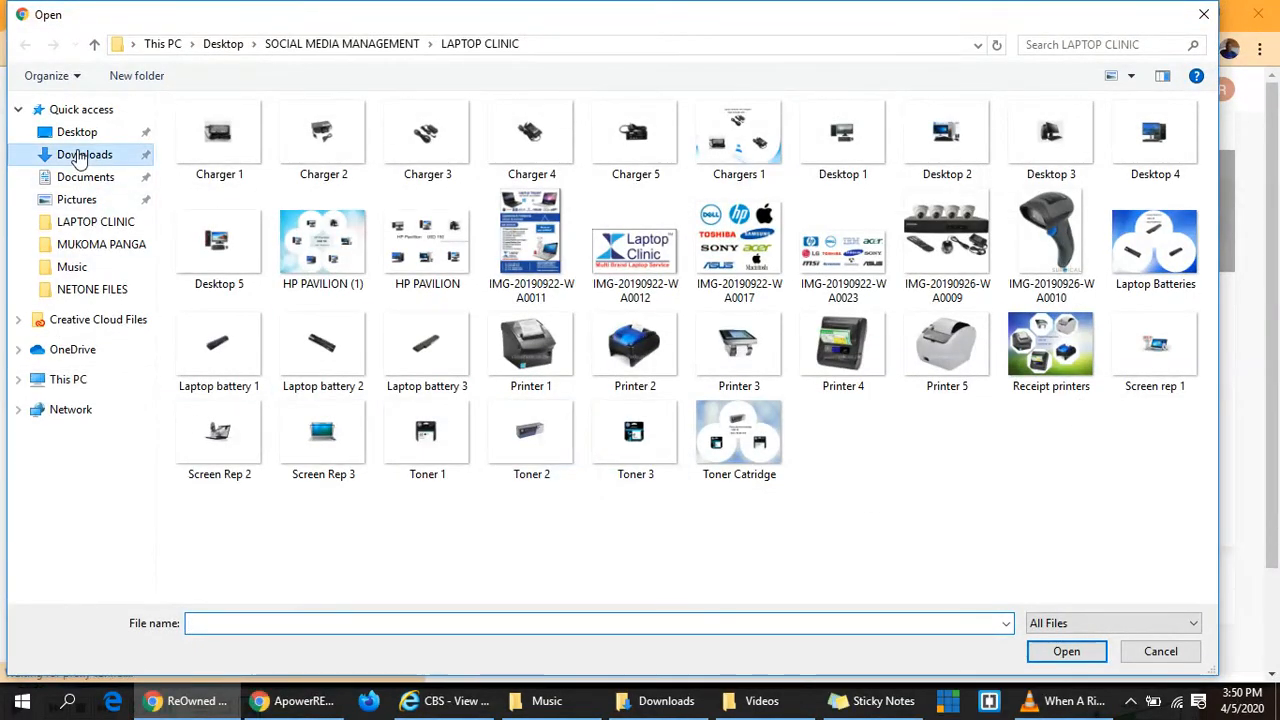
pyautogui.click(85, 154)
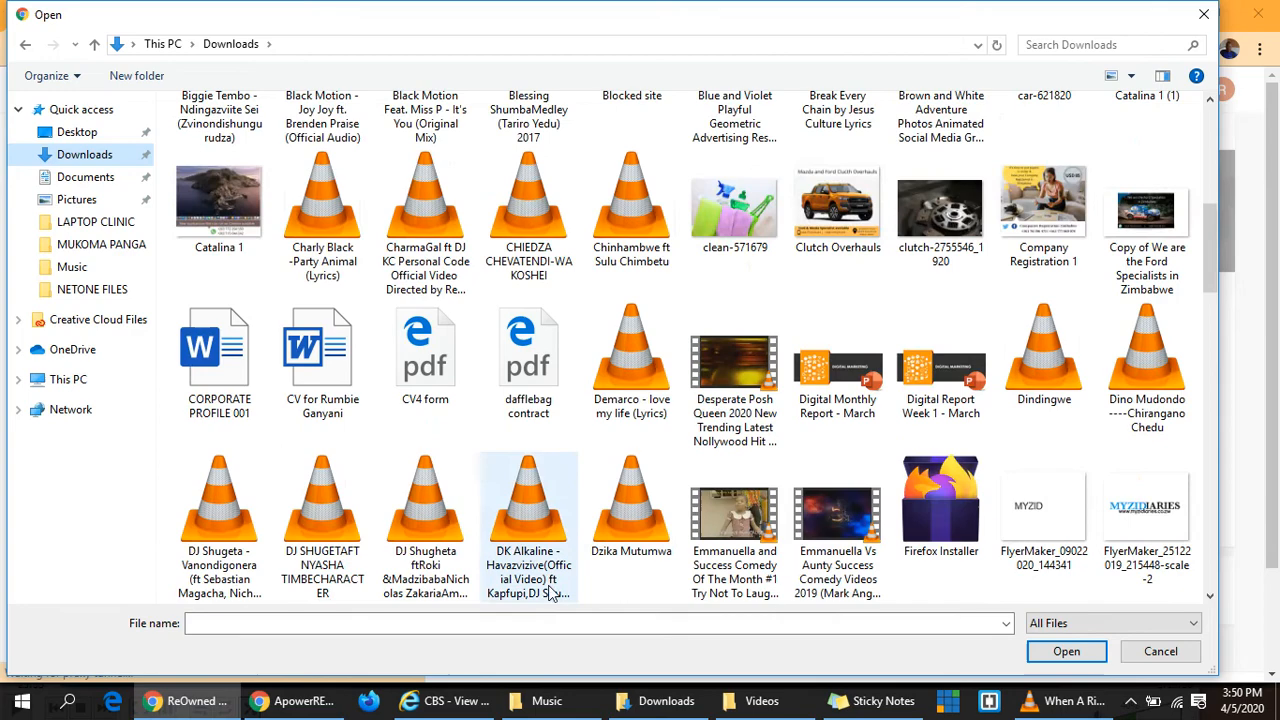
pyautogui.write('re')
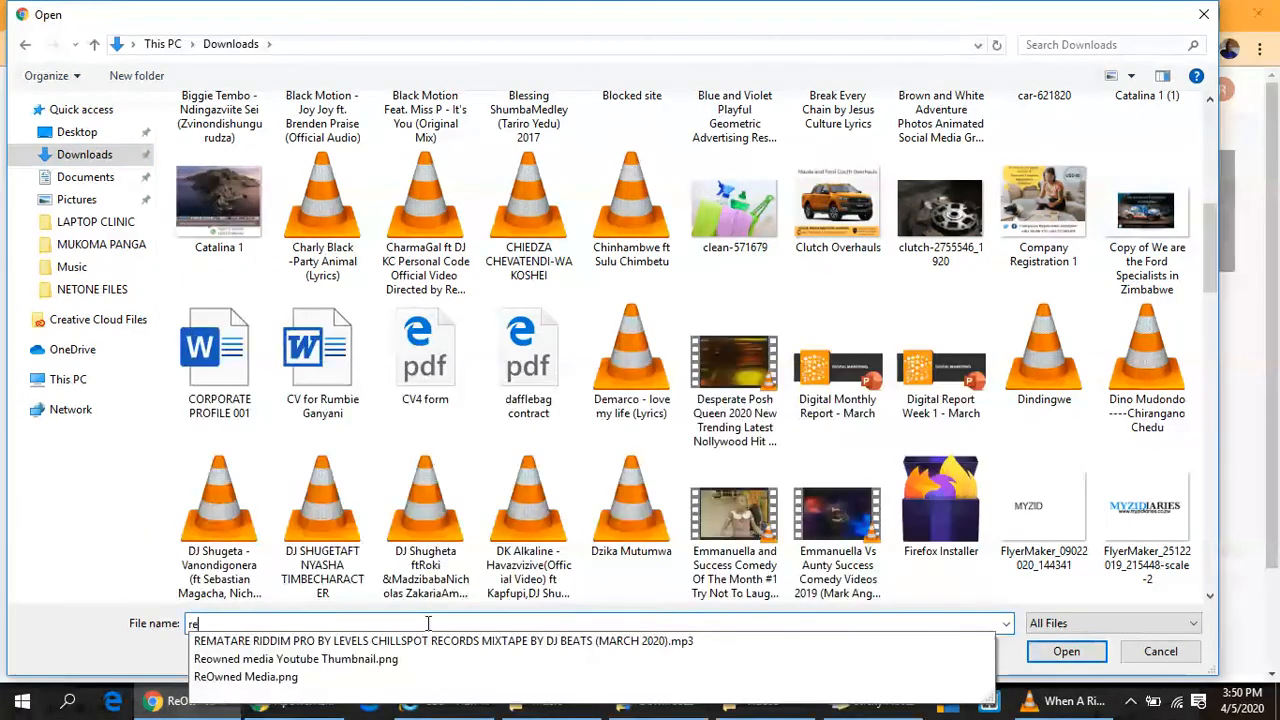
pyautogui.click(296, 659)
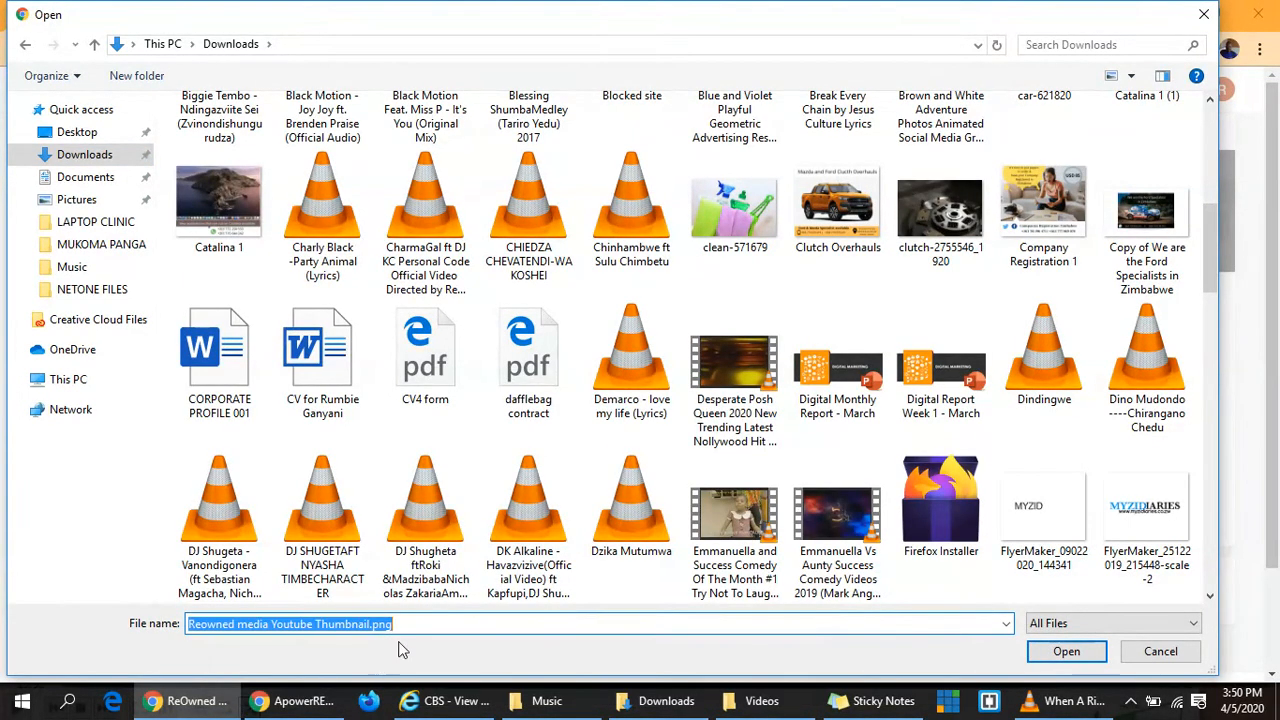
pyautogui.click(1066, 651)
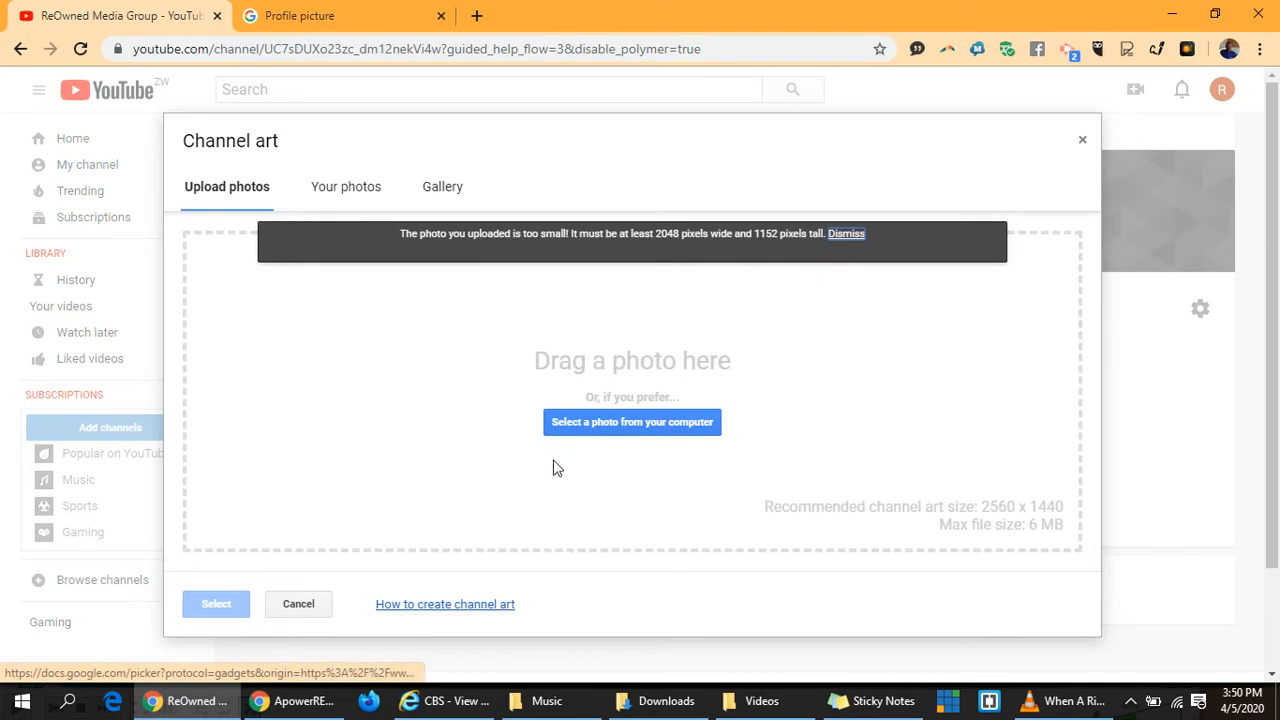
pyautogui.moveTo(542, 445)
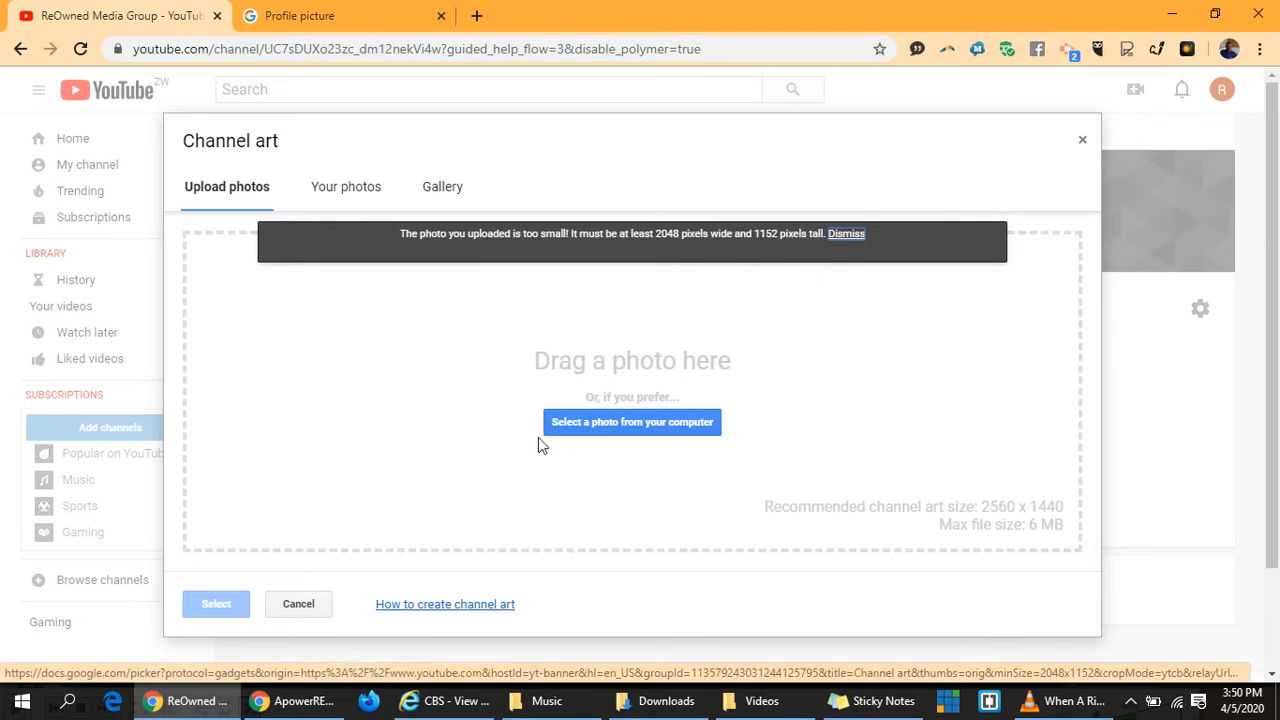
pyautogui.moveTo(597, 248)
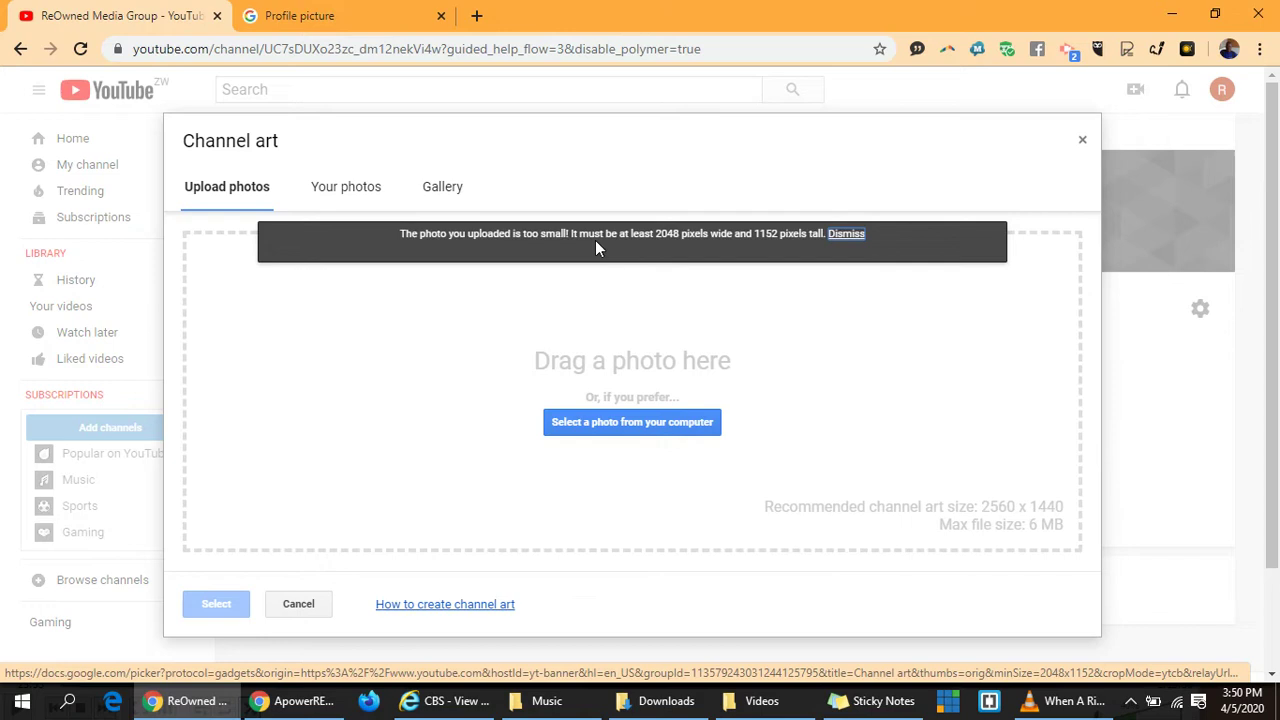
pyautogui.moveTo(583, 247)
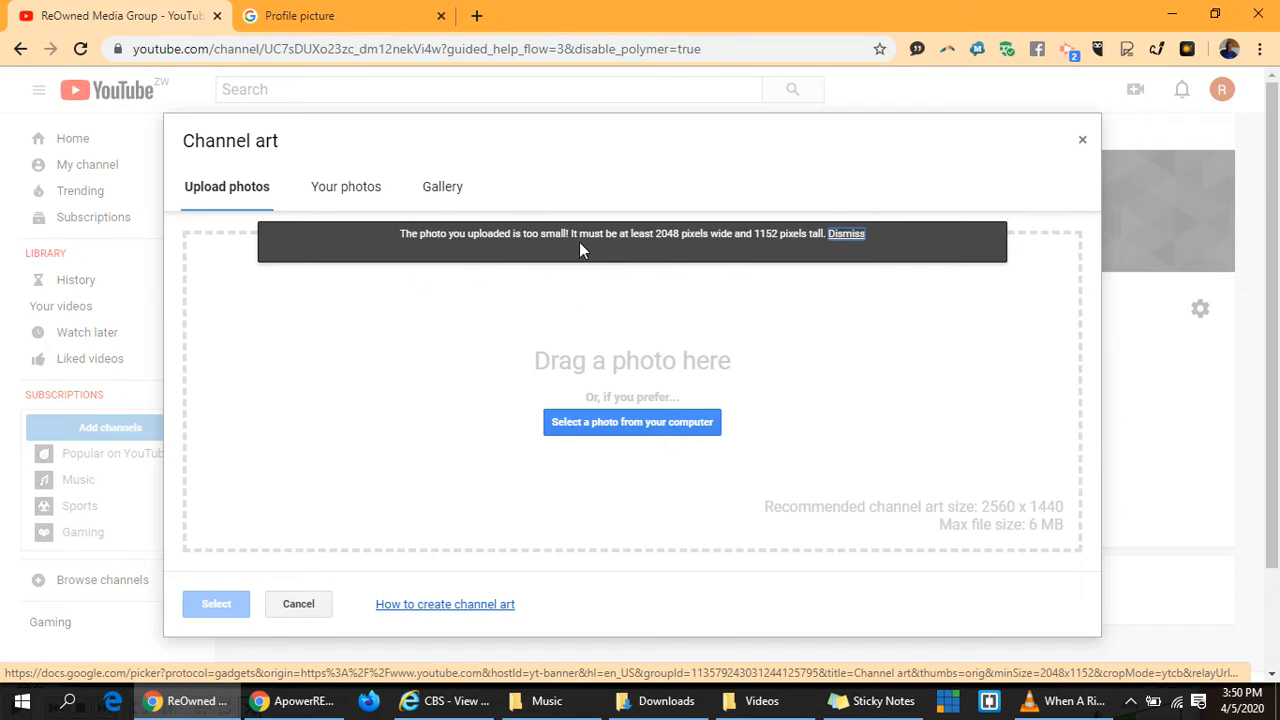
pyautogui.moveTo(677, 246)
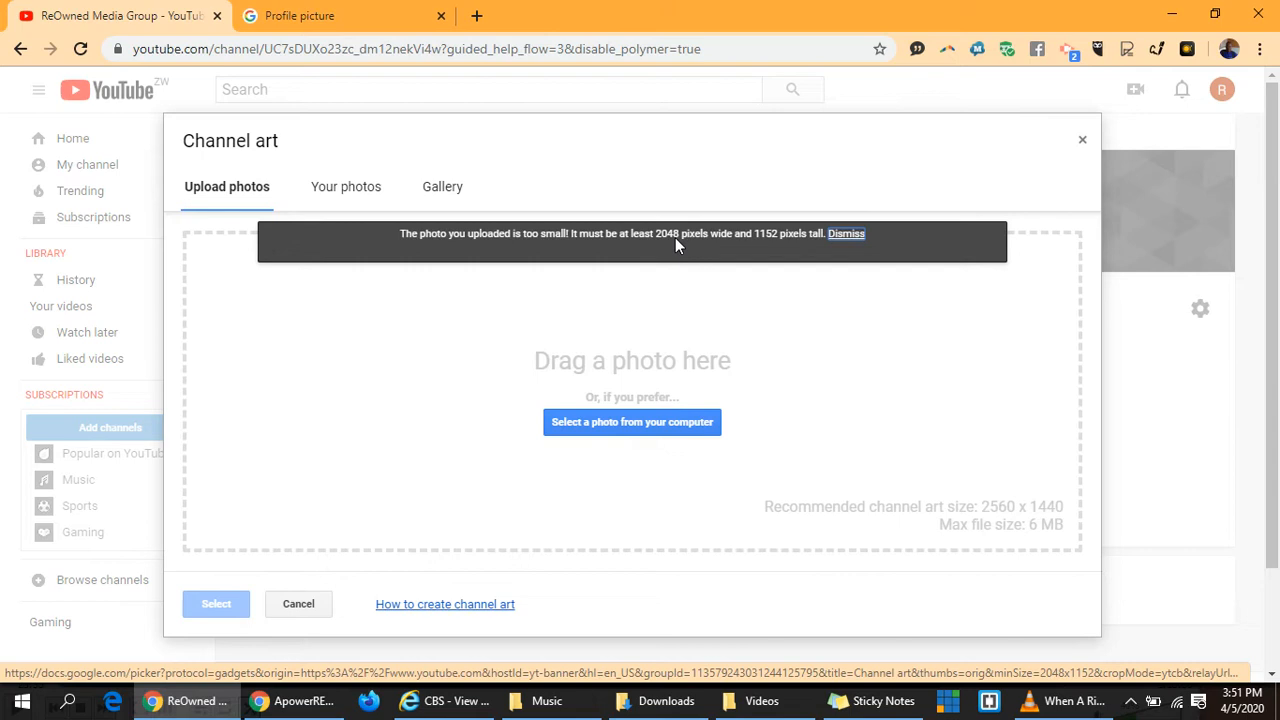
pyautogui.moveTo(828, 253)
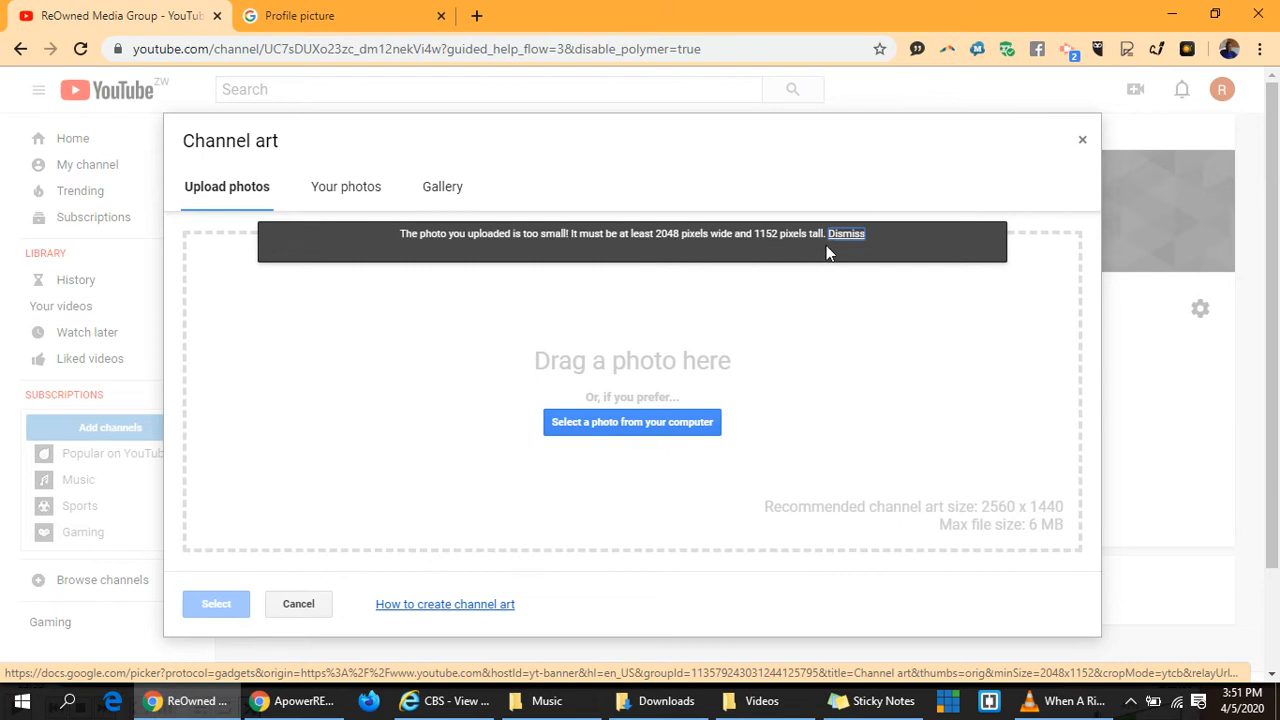
pyautogui.moveTo(797, 253)
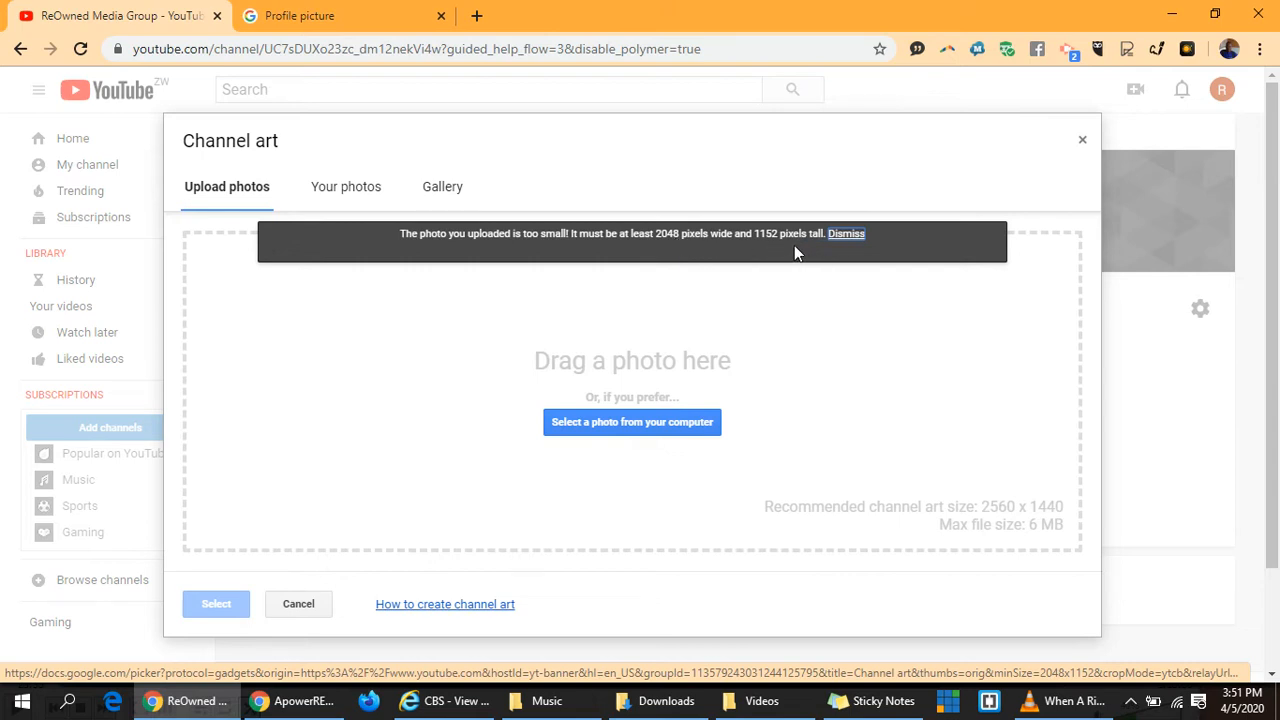
# Step: Abandon the too-small banner image and switch to the Profile picture tab
pyautogui.click(298, 603)
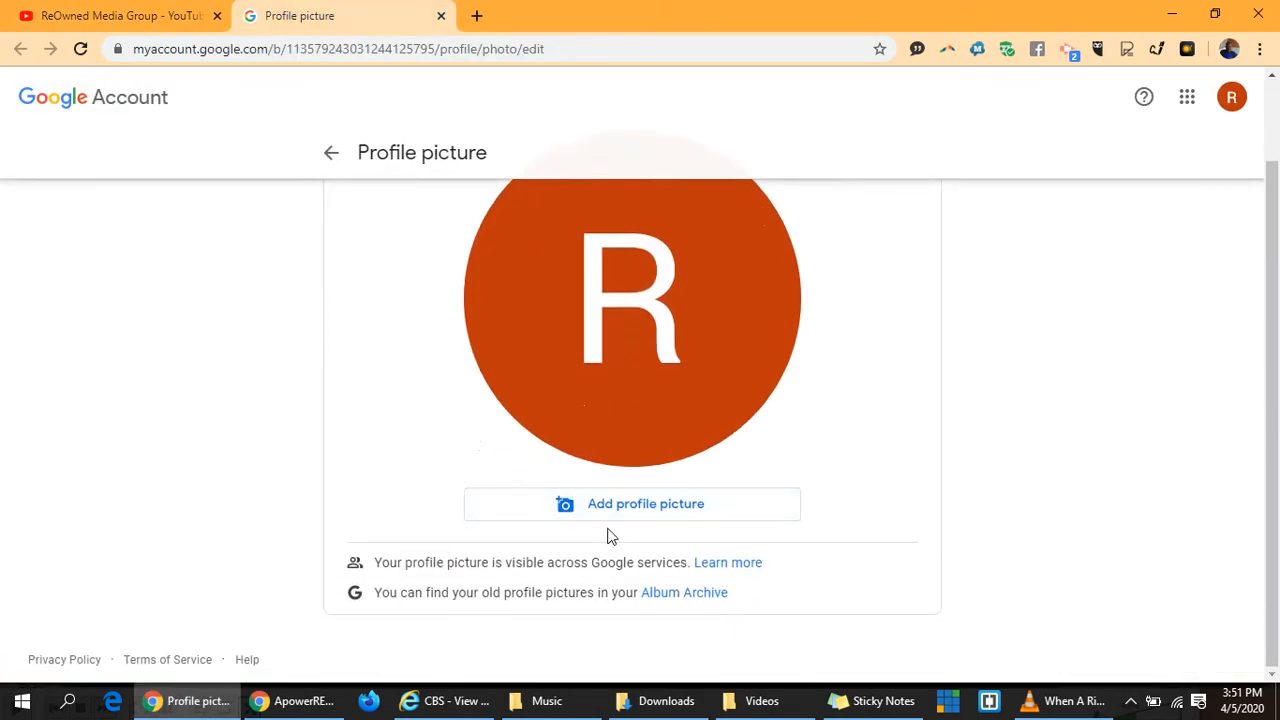
# Step: Select ReOwned Media.png from the computer as the new profile picture
pyautogui.click(645, 503)
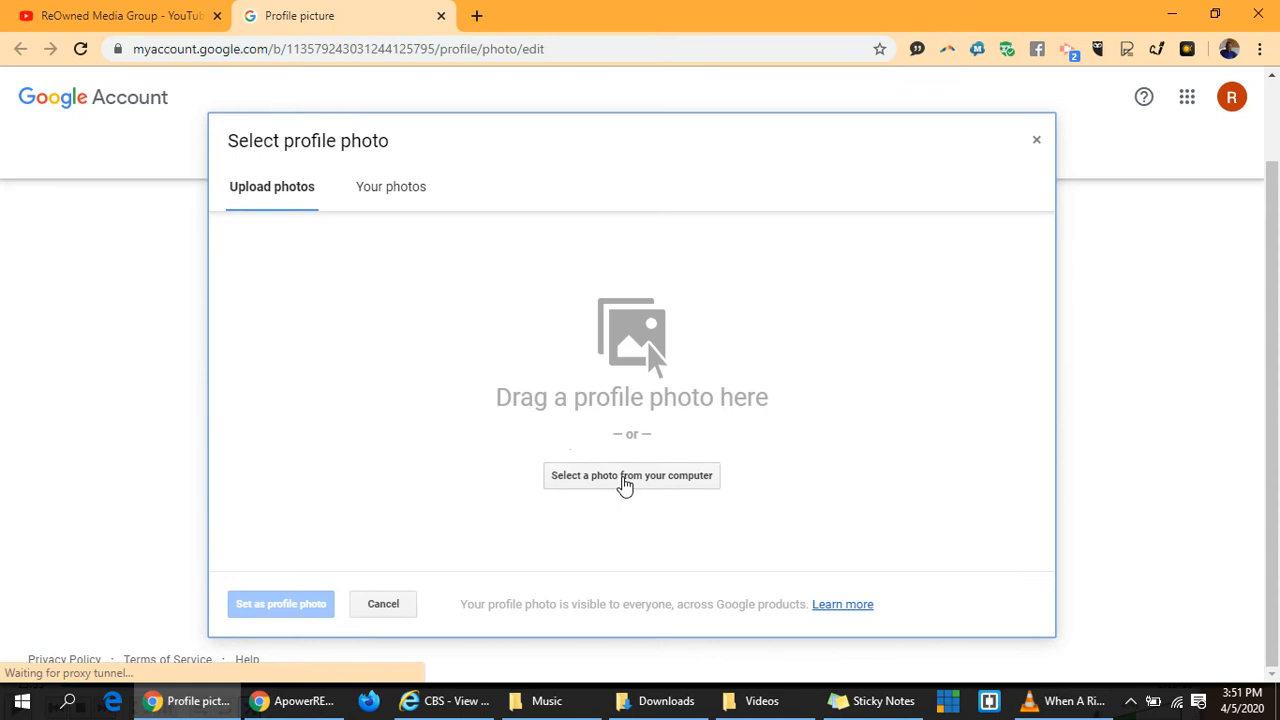
pyautogui.click(631, 475)
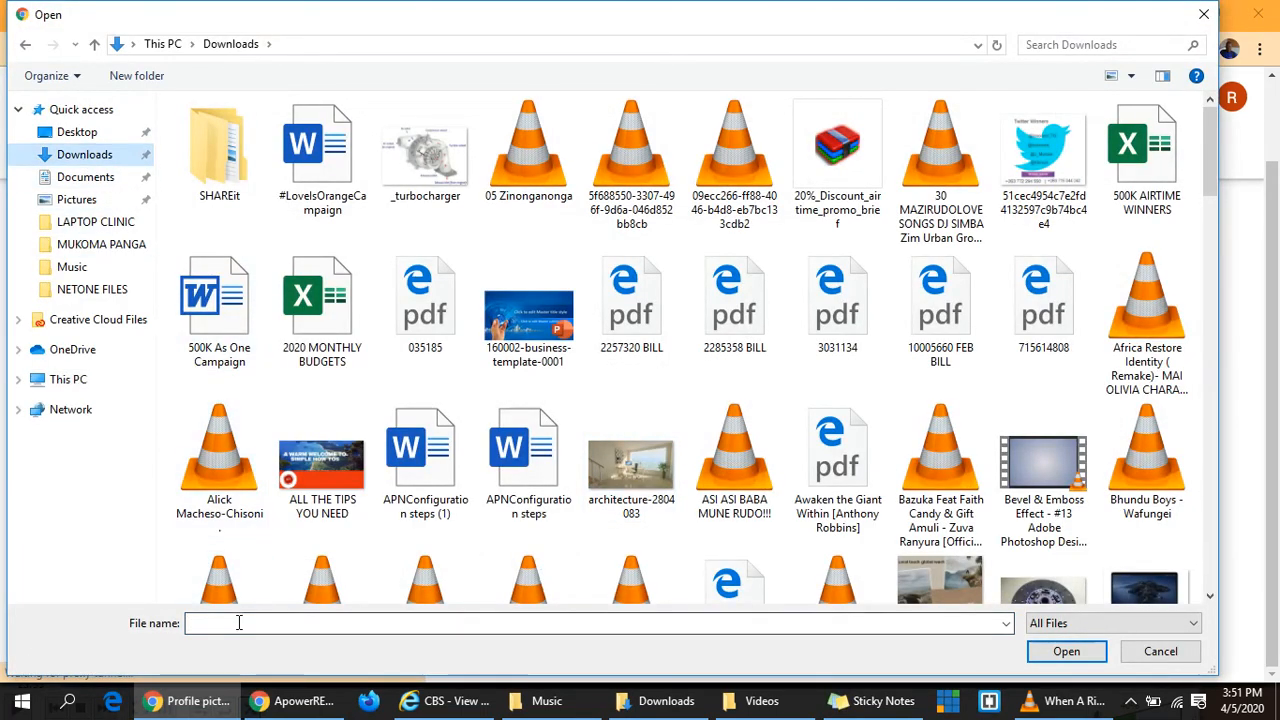
pyautogui.write('reo')
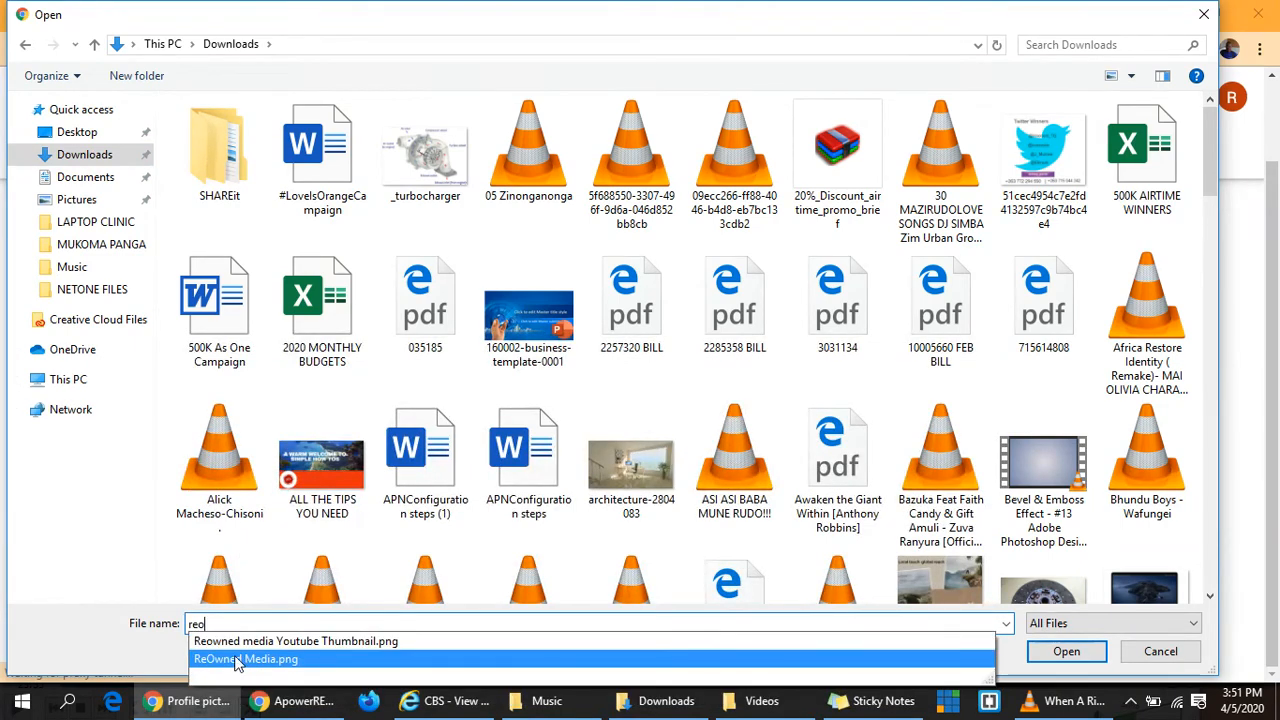
pyautogui.click(1066, 651)
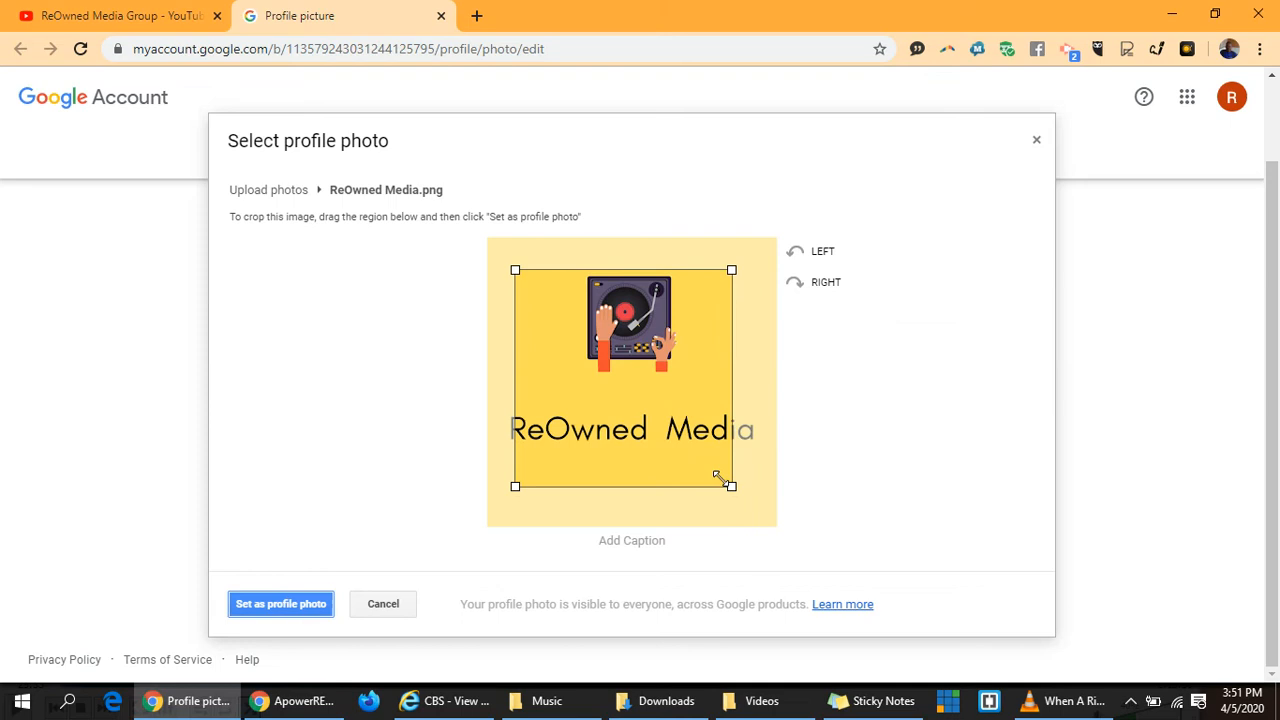
# Step: Enlarge the crop over the whole logo, set it as profile photo, and verify it
pyautogui.moveTo(731, 486); pyautogui.dragTo(761, 516)
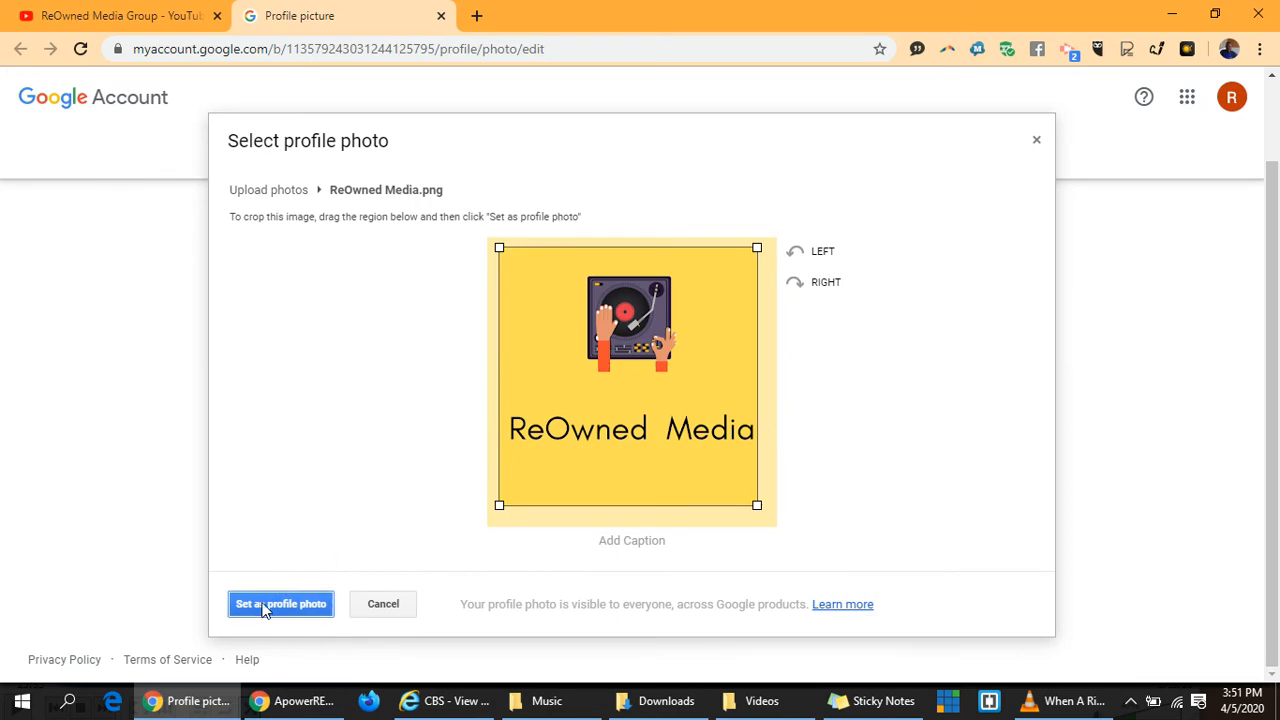
pyautogui.click(280, 604)
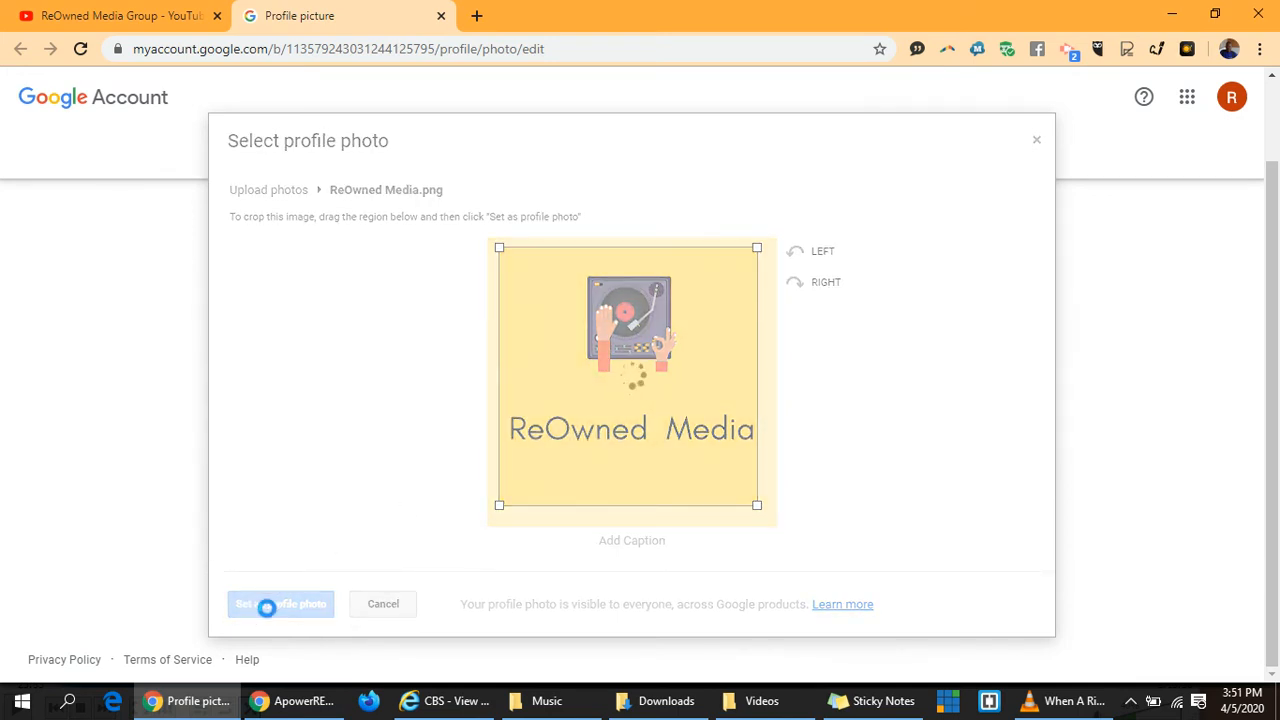
pyautogui.click(280, 604)
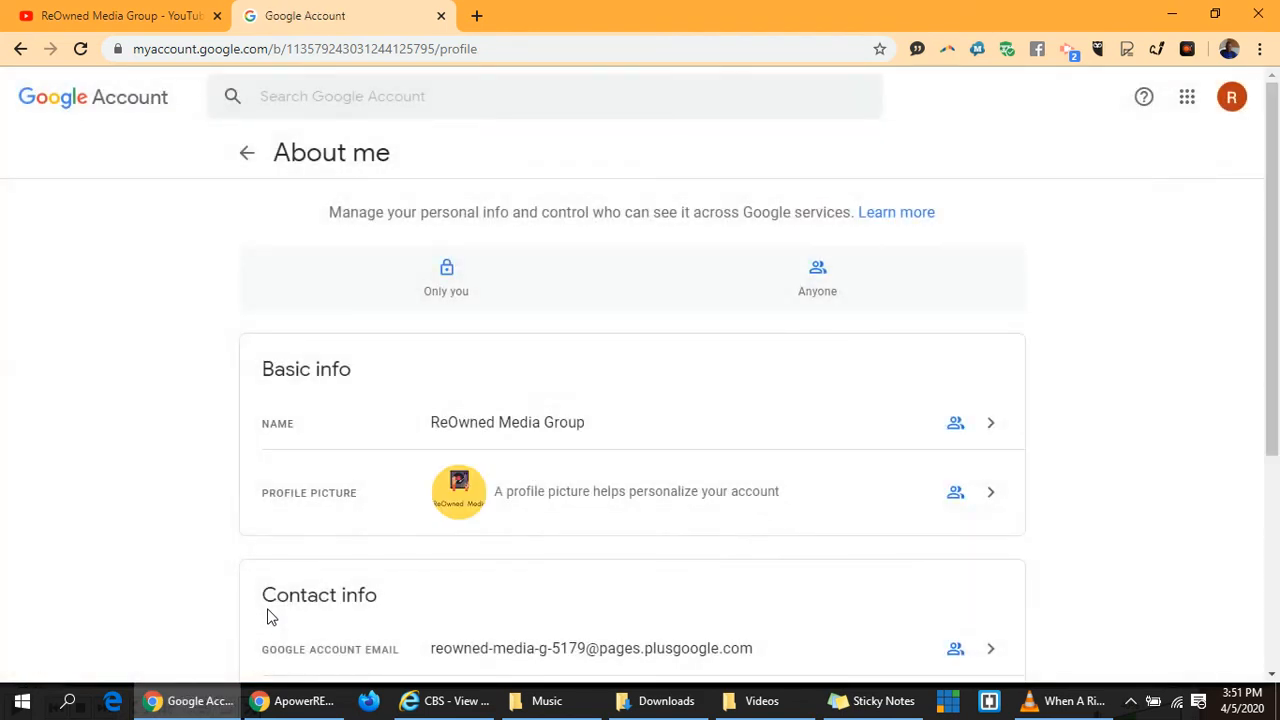
pyautogui.moveTo(315, 165)
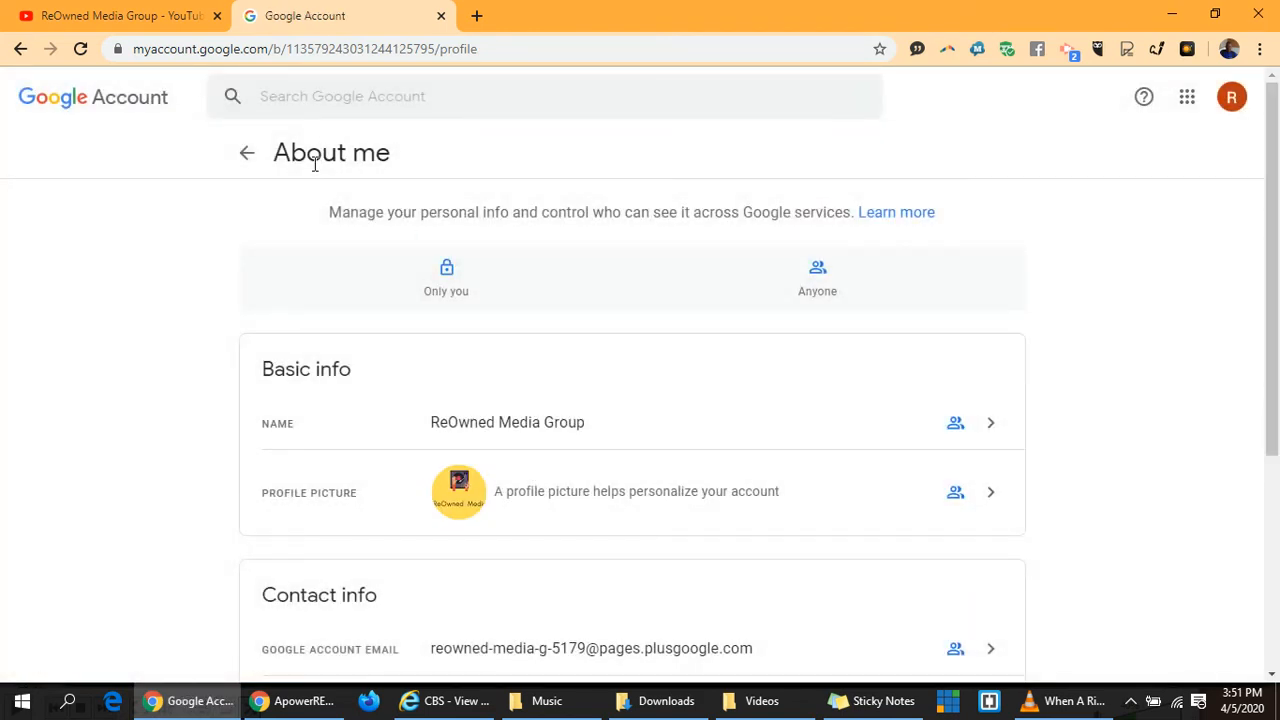
pyautogui.click(1231, 96)
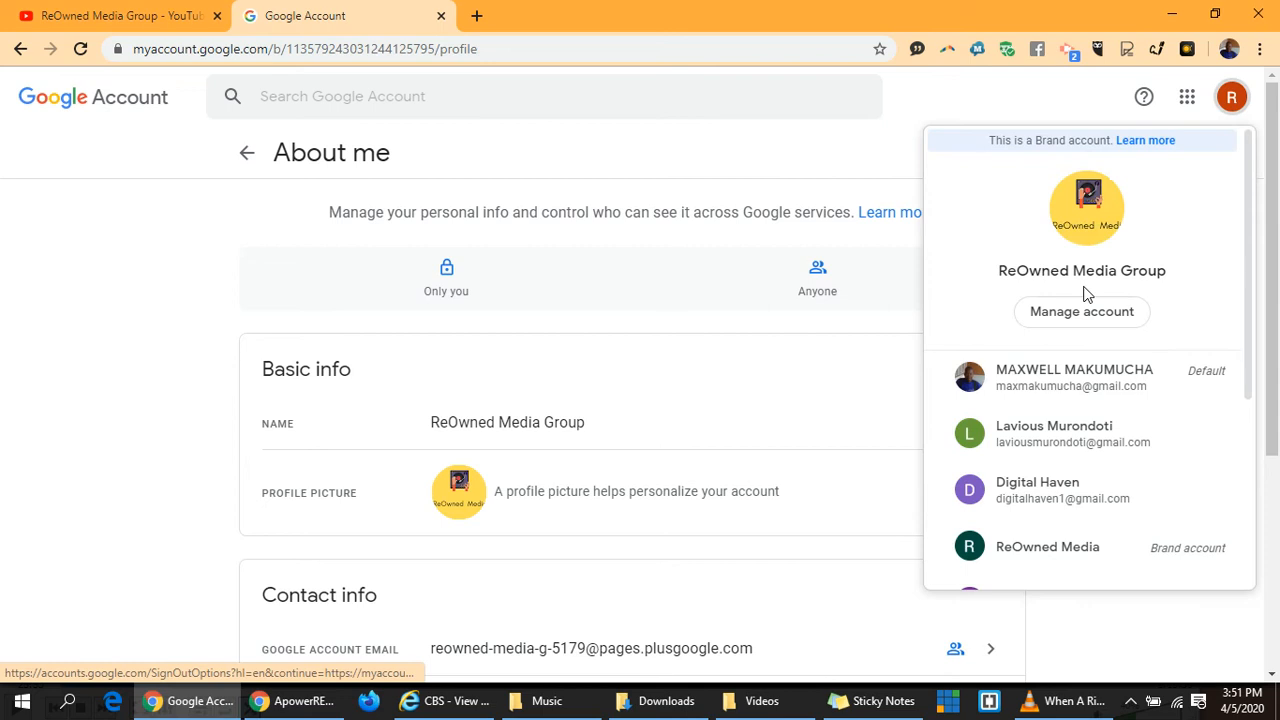
pyautogui.moveTo(408, 22)
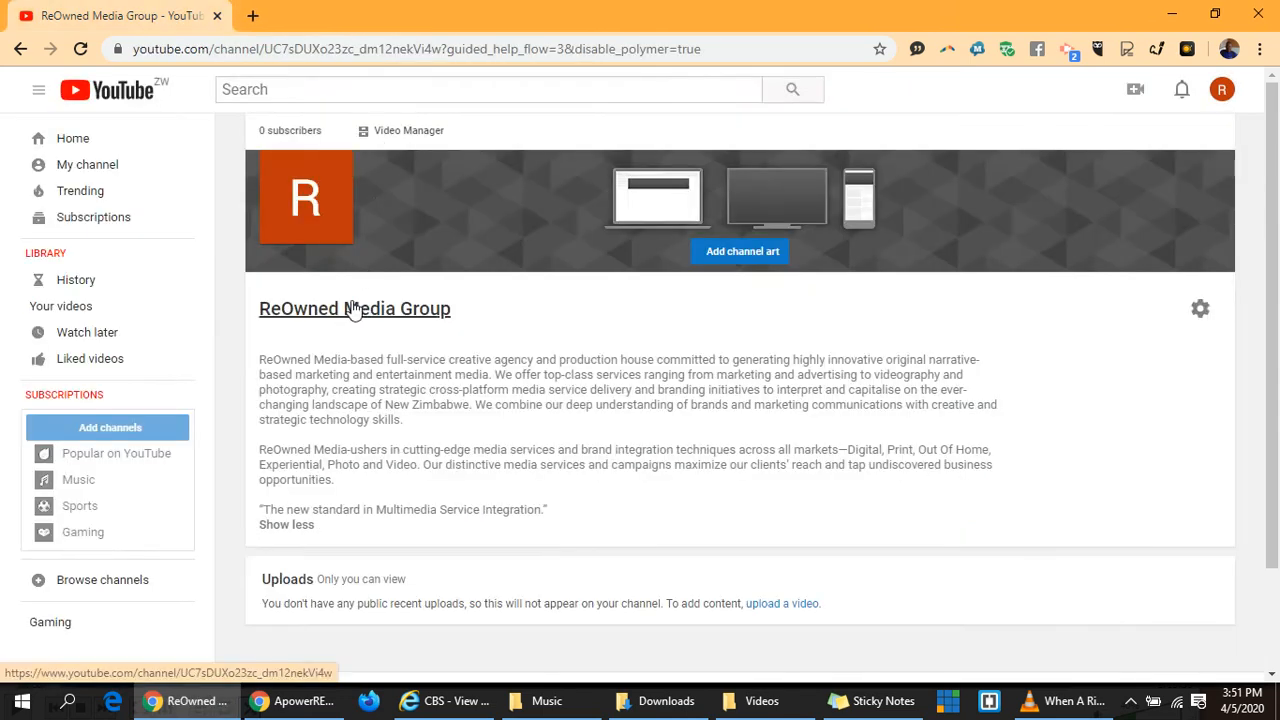
pyautogui.moveTo(650, 372)
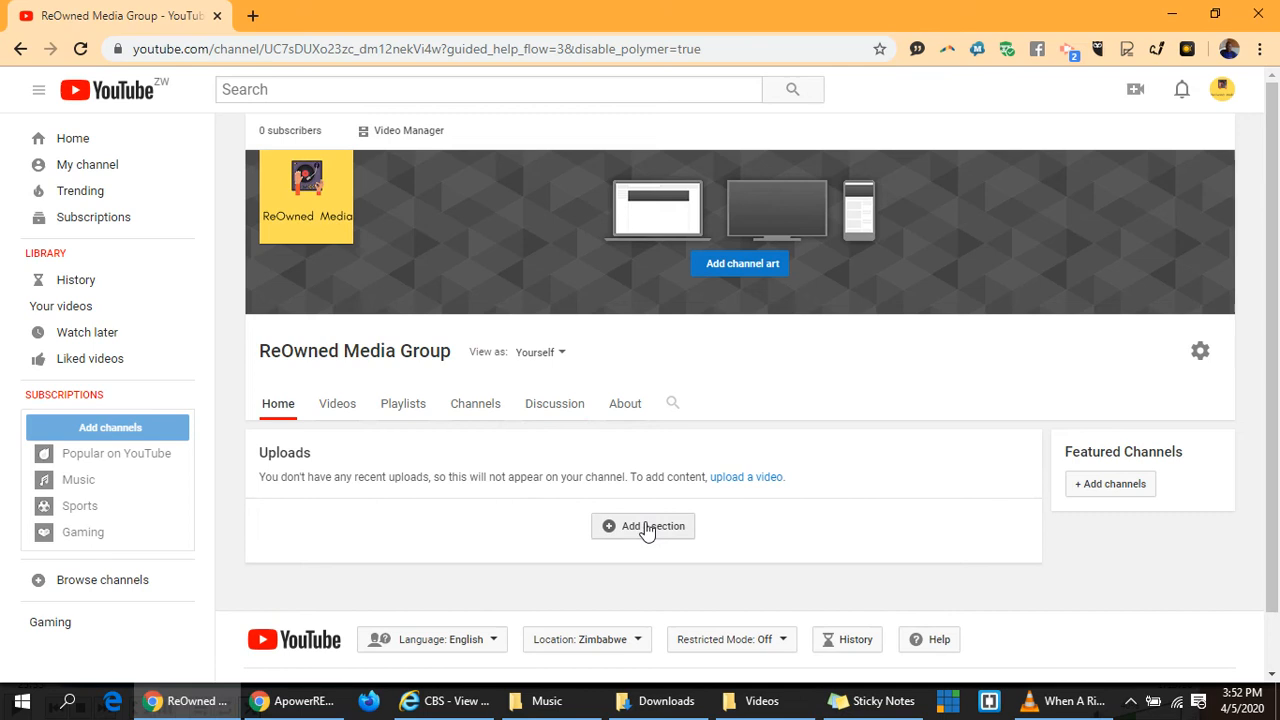
# Step: Add a Created playlists section with Horizontal row layout to the channel home
pyautogui.click(643, 526)
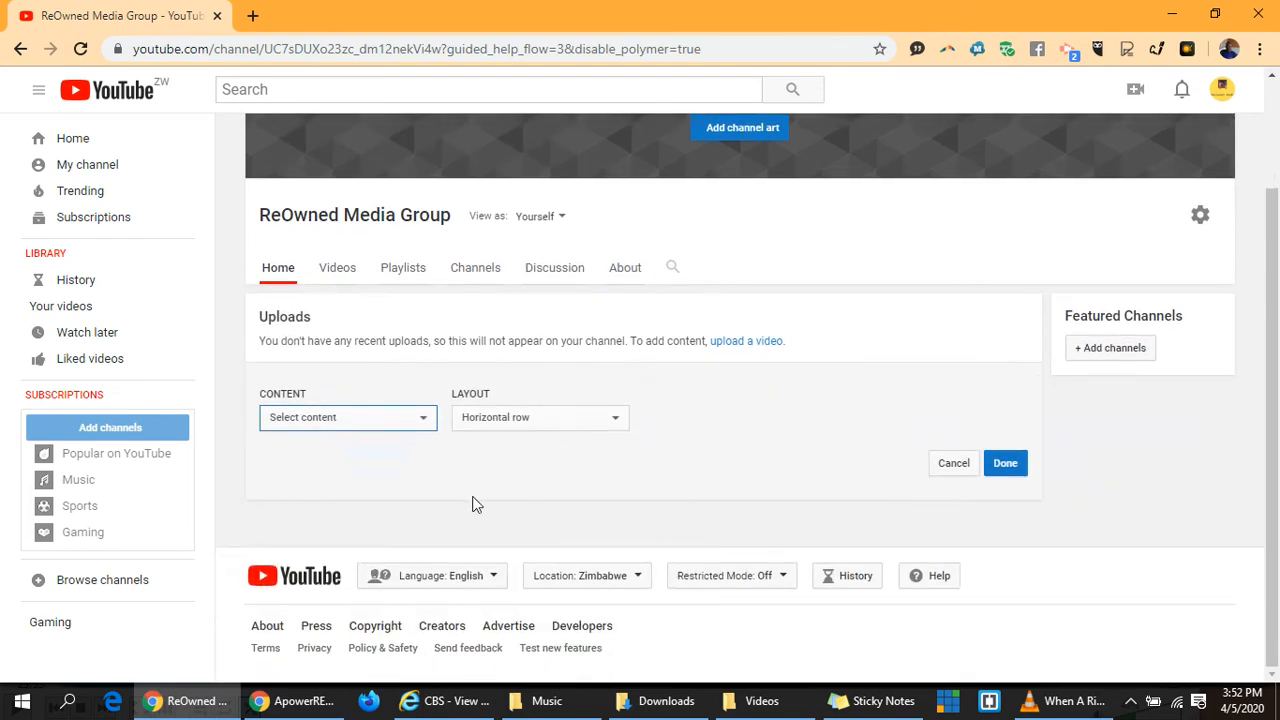
pyautogui.click(347, 417)
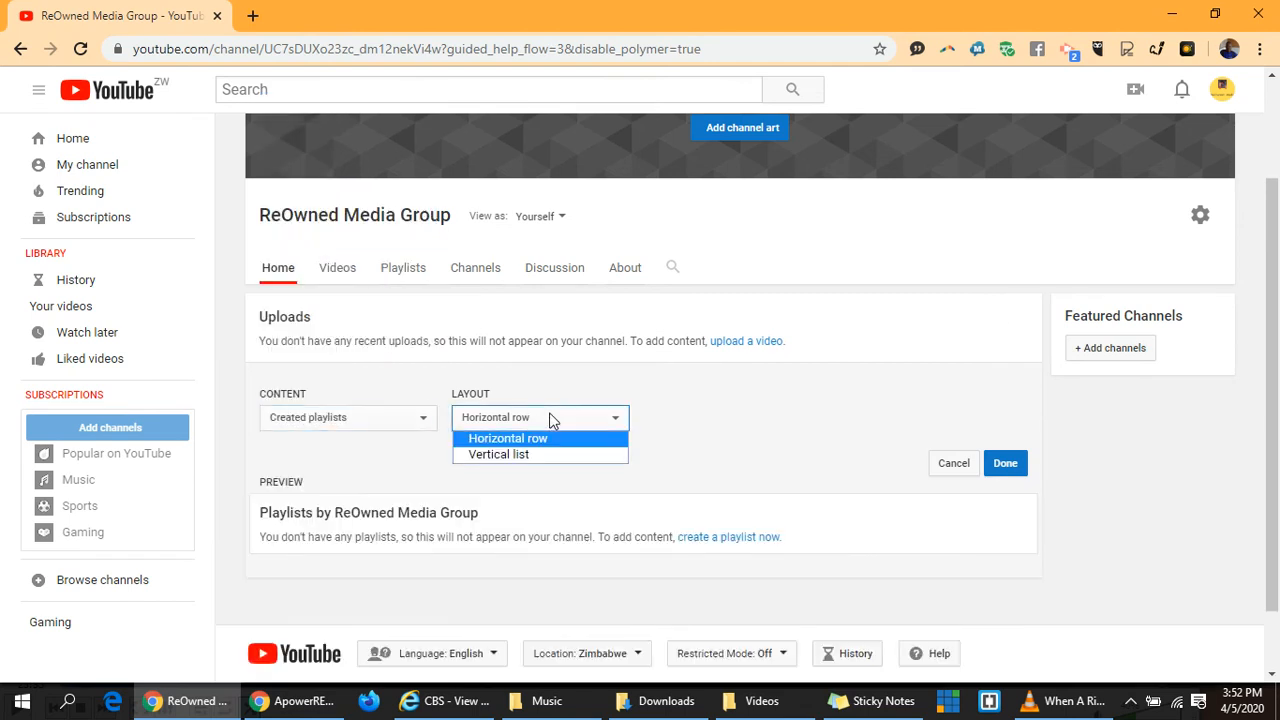
pyautogui.click(508, 438)
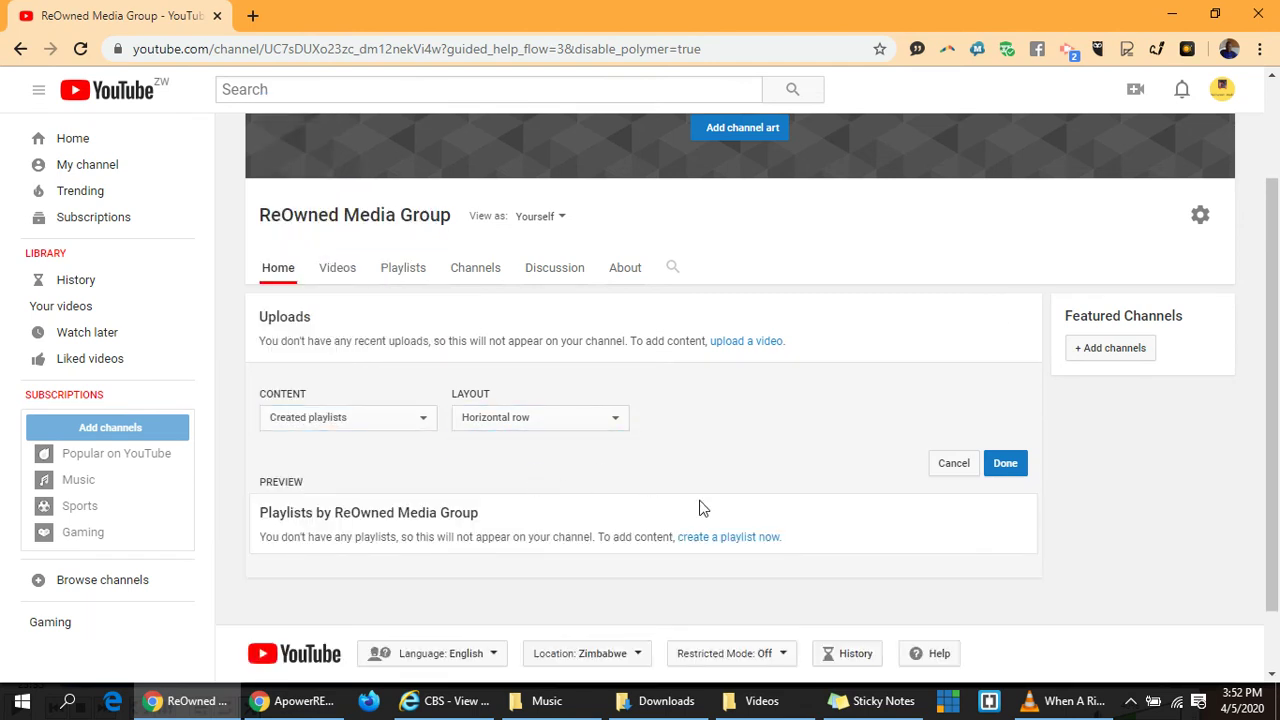
pyautogui.click(1005, 462)
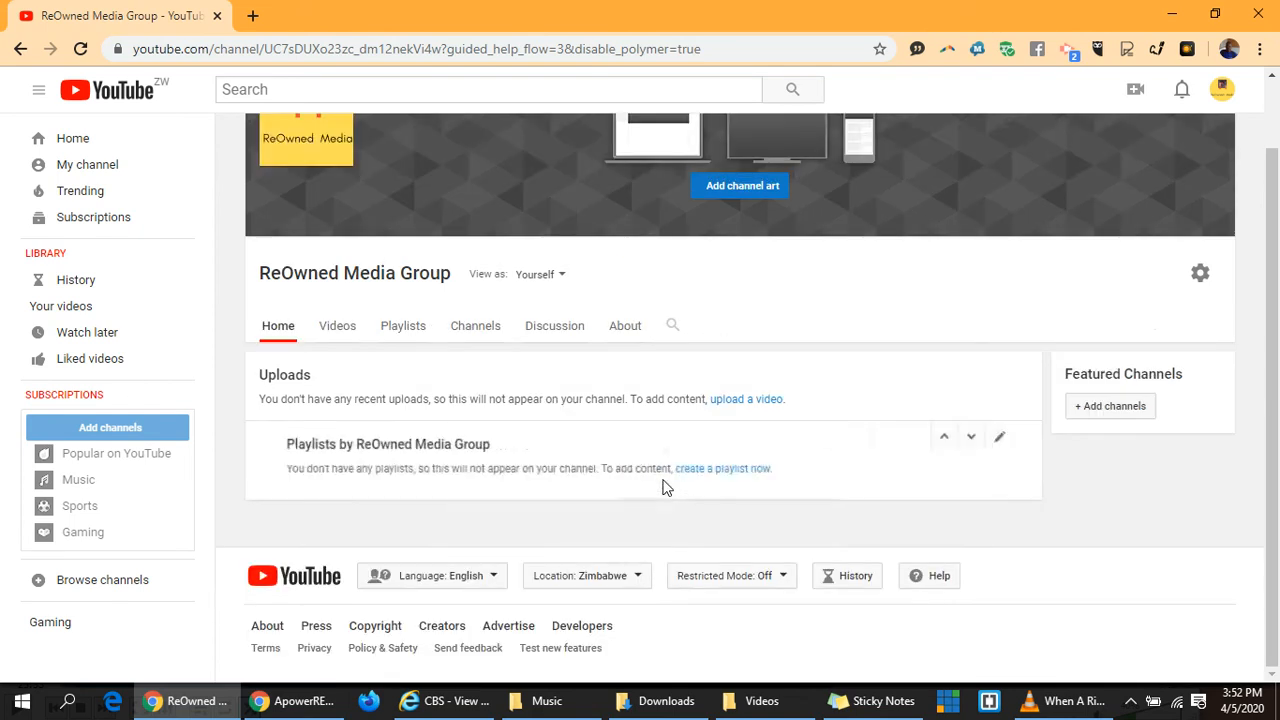
pyautogui.scroll(3)
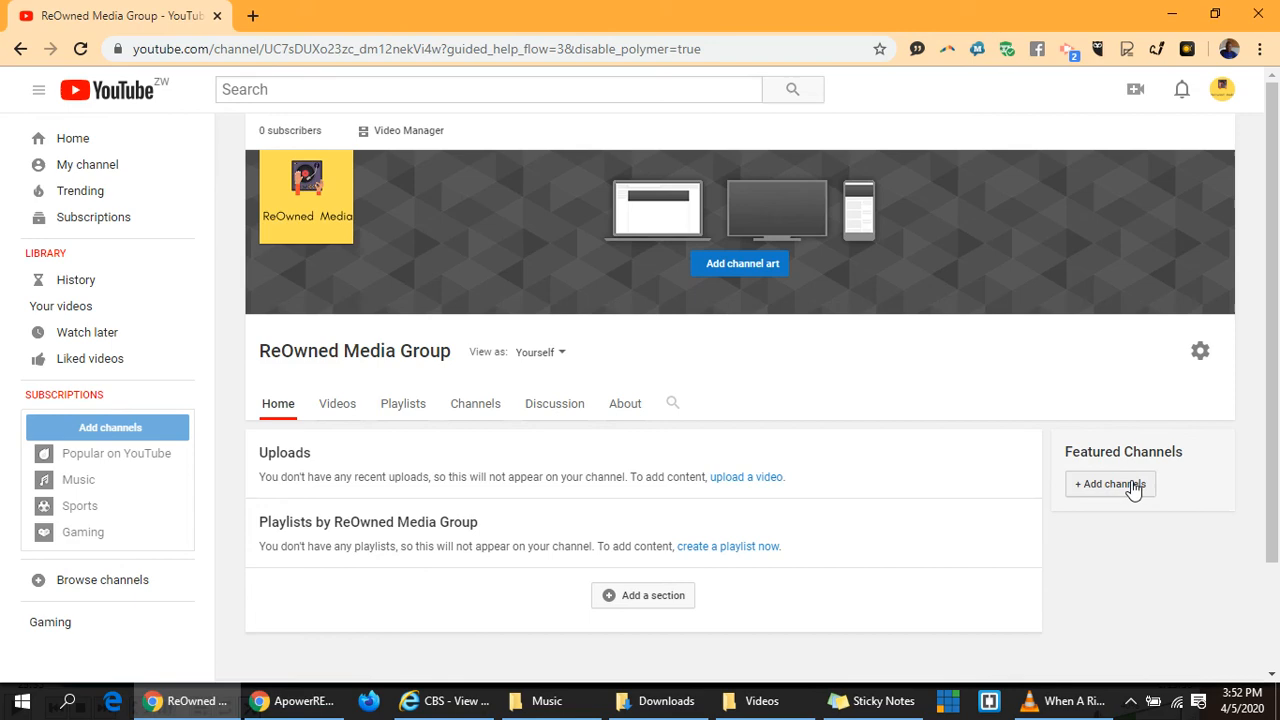
pyautogui.click(1110, 484)
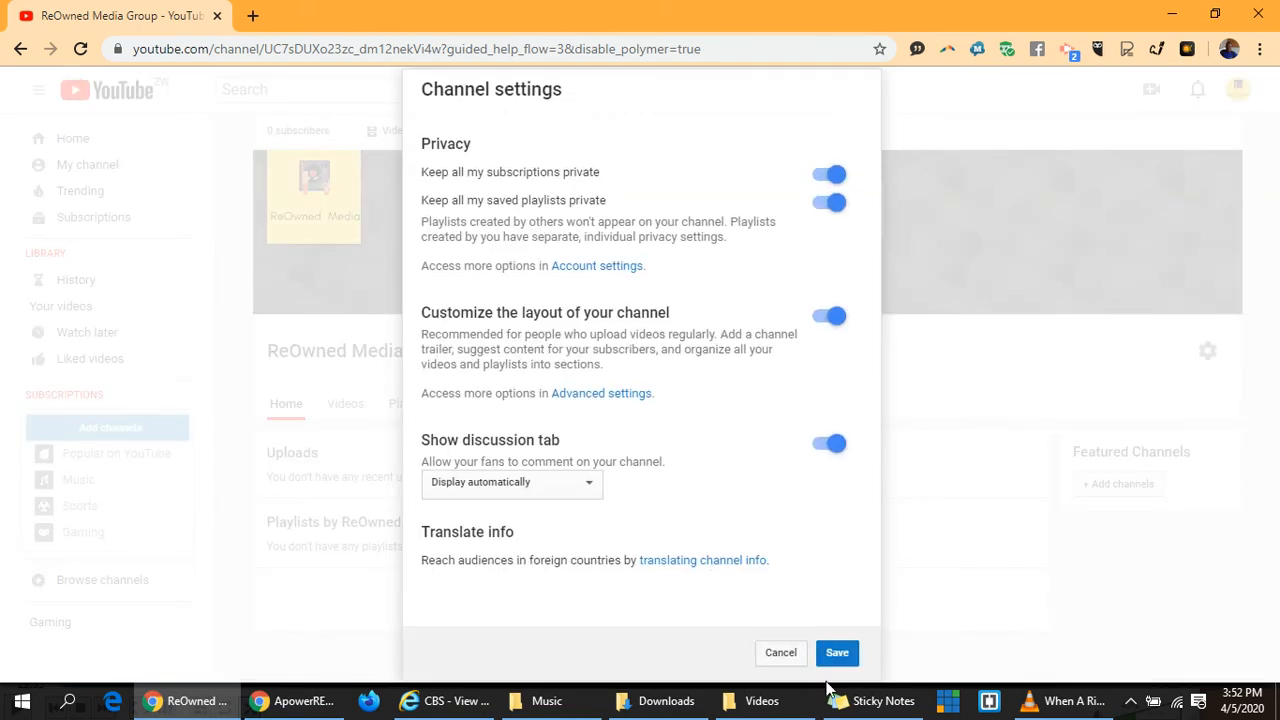
pyautogui.click(837, 652)
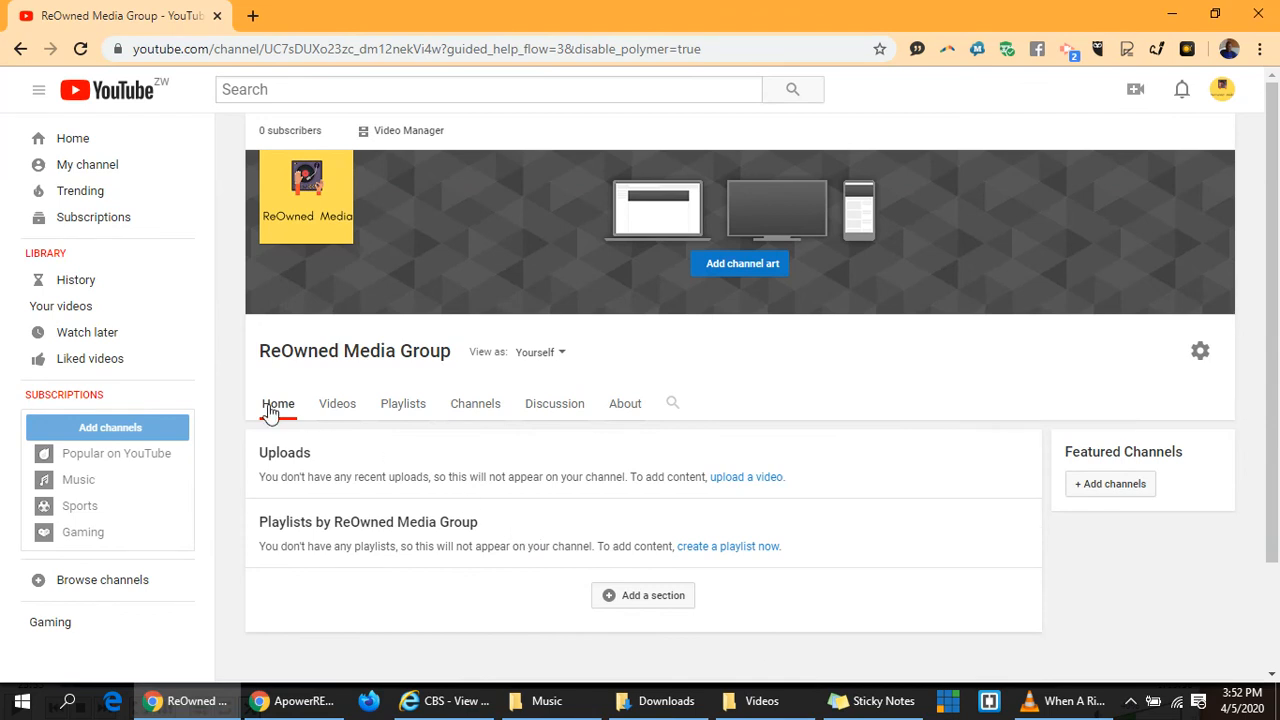
pyautogui.moveTo(475, 403)
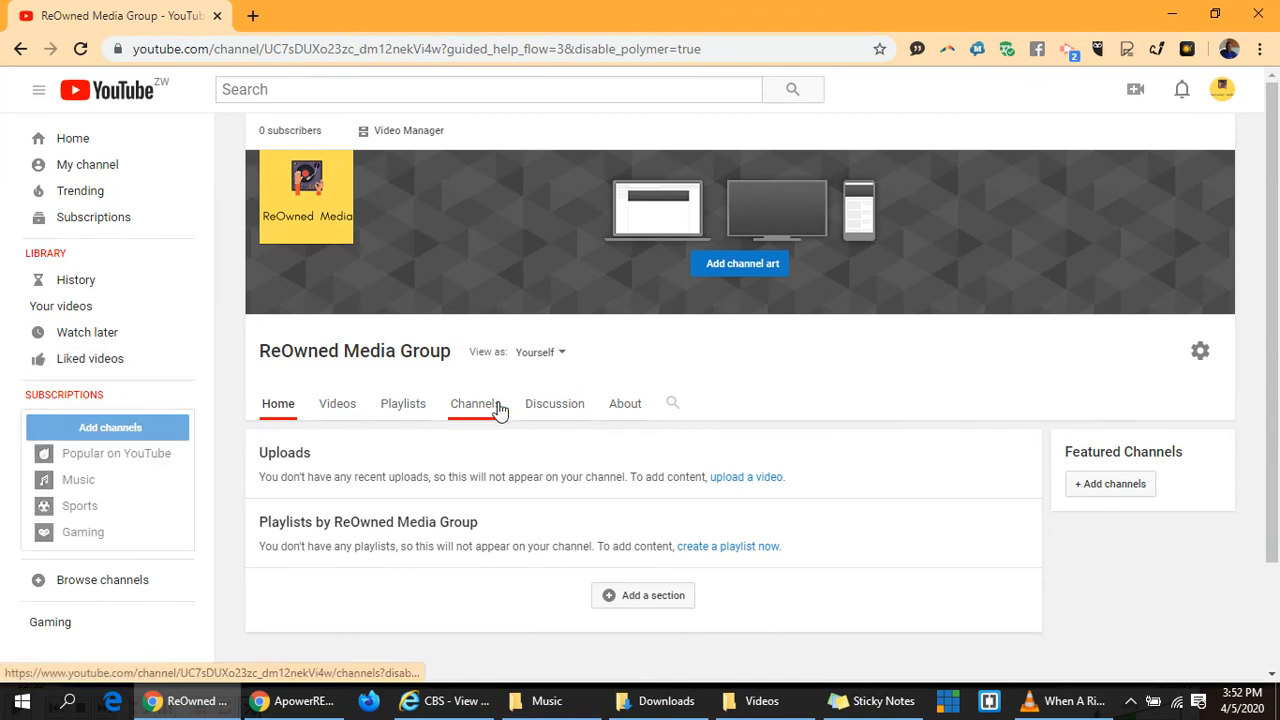
pyautogui.moveTo(490, 388)
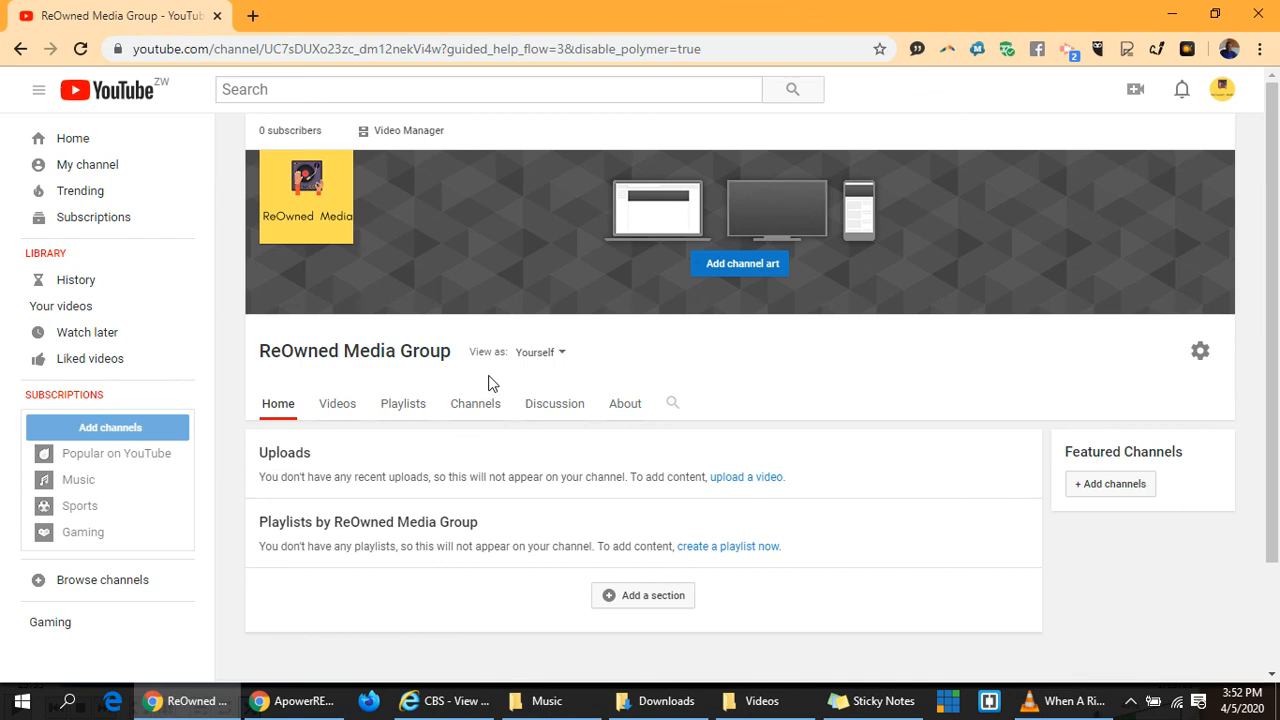
pyautogui.moveTo(390, 310)
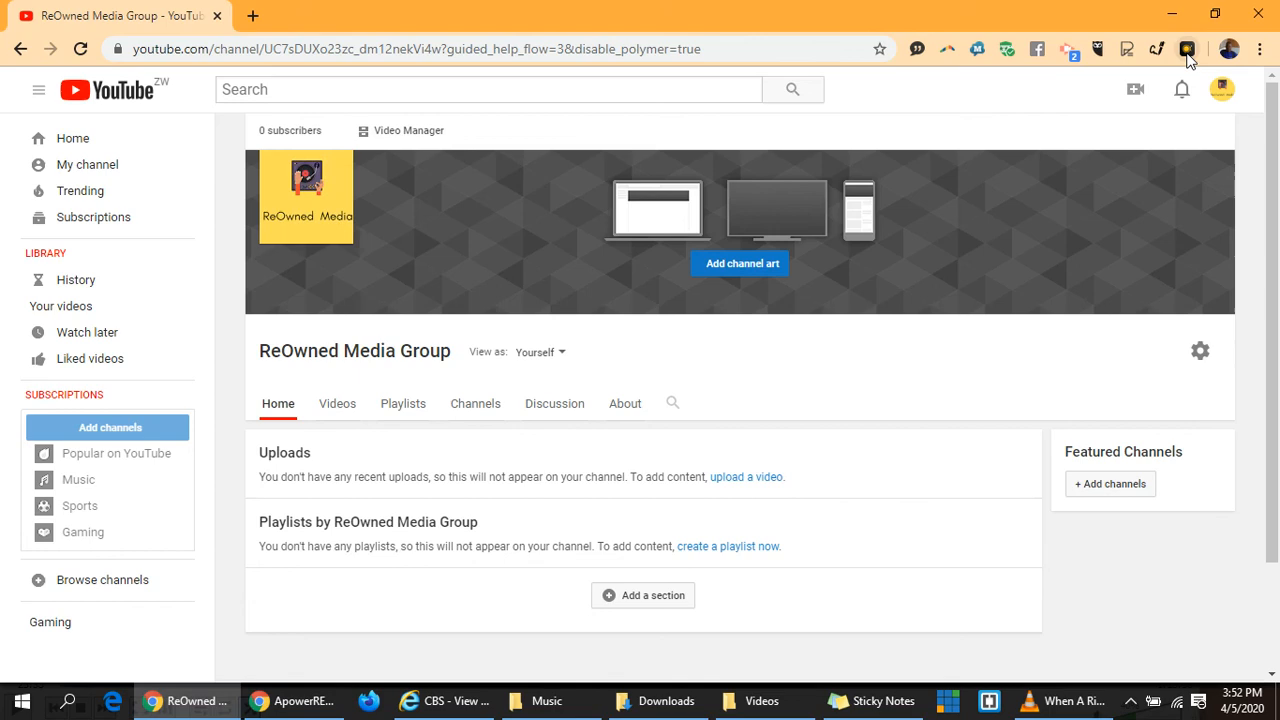
pyautogui.click(1187, 49)
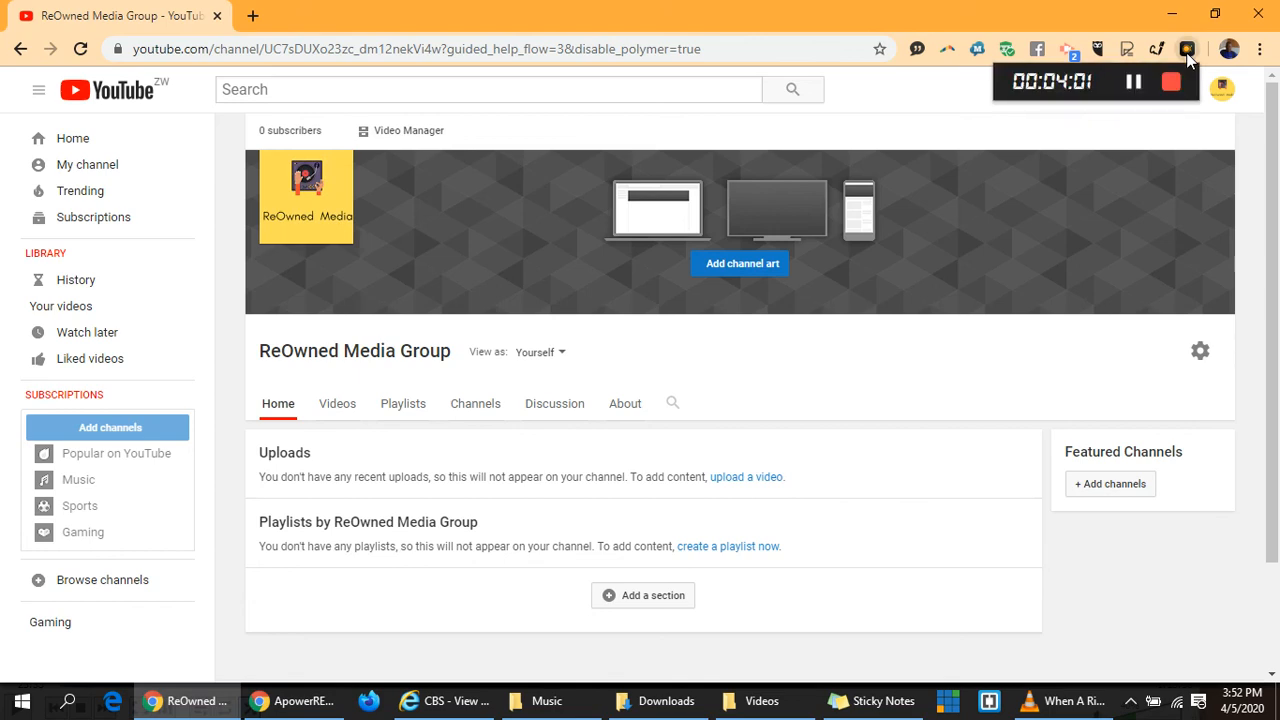